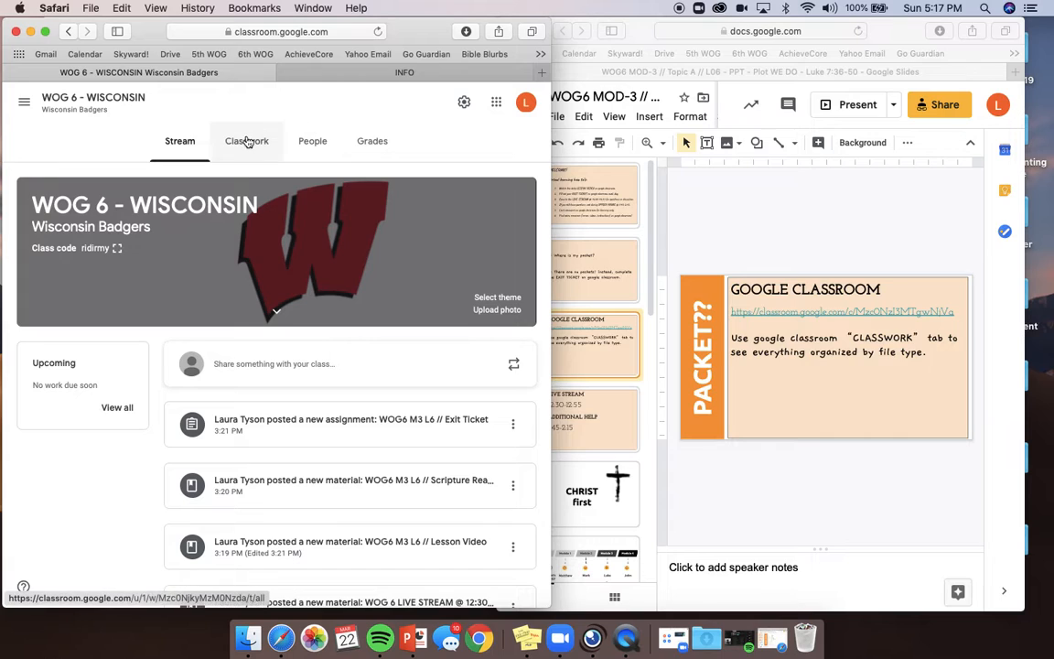
- Show the Classwork page and scroll through the Exit Tickets, Lesson Videos and Video Chat topics
scroll("down", 3)
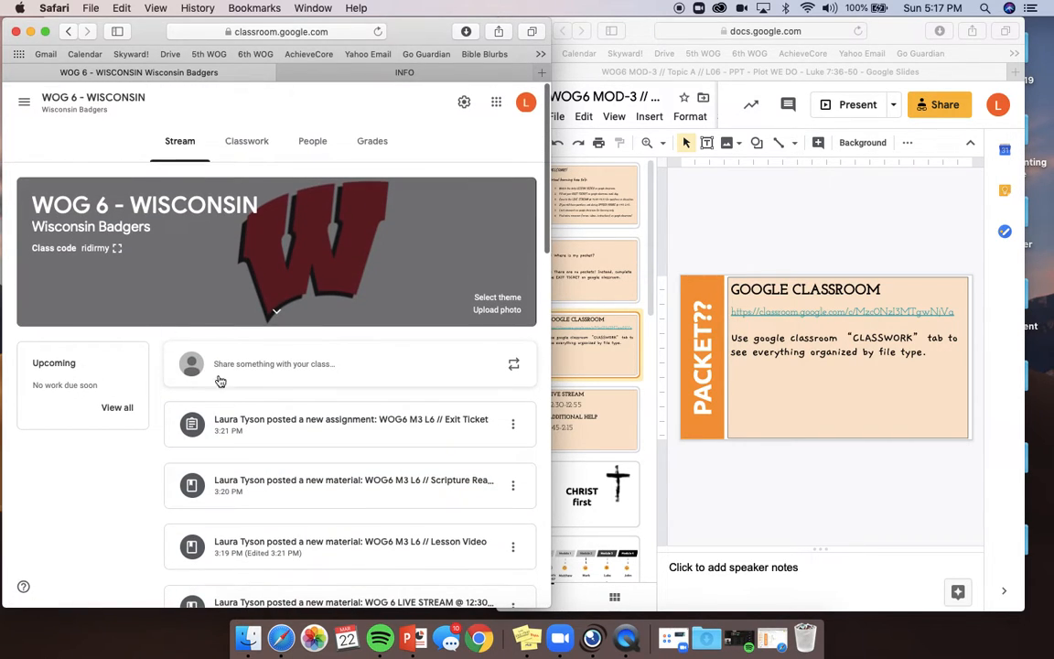
scroll("down", 3)
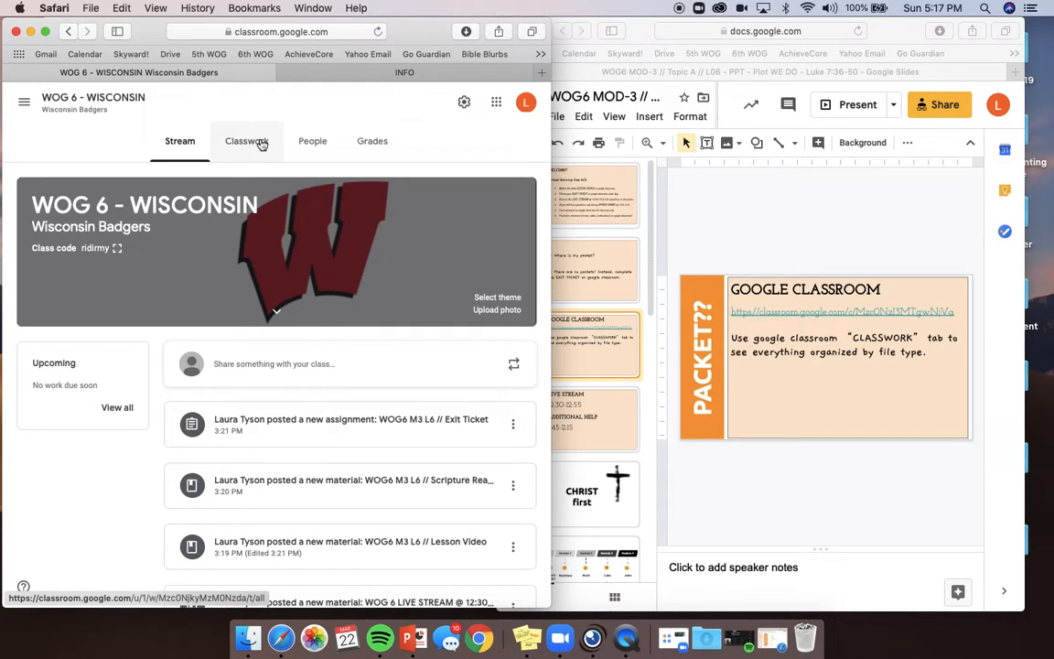
left_click(246, 141)
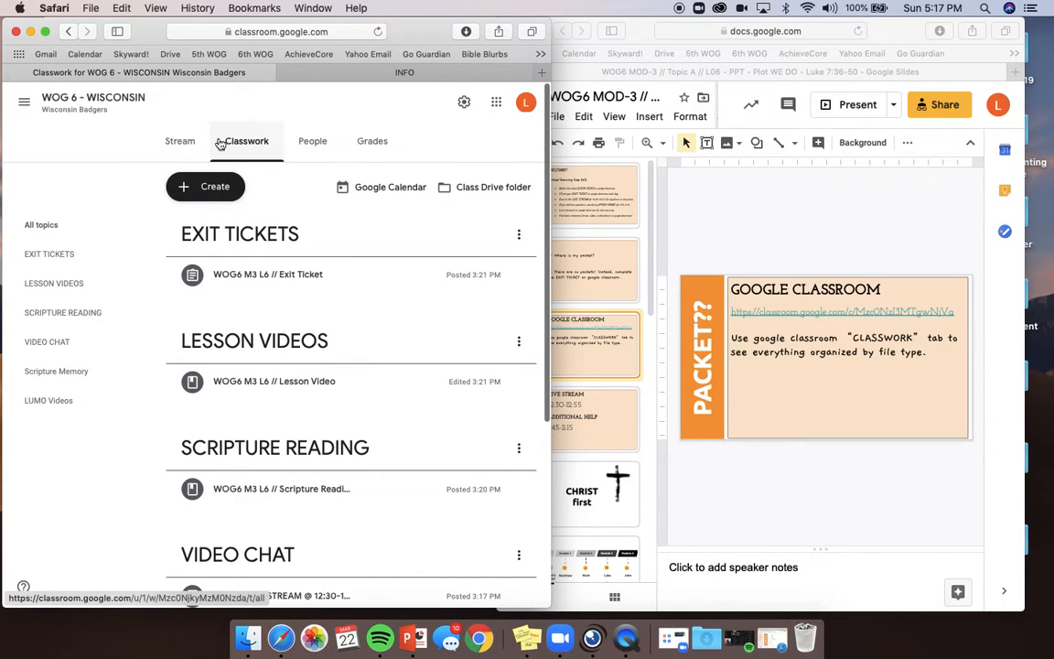
mouse_move(264, 150)
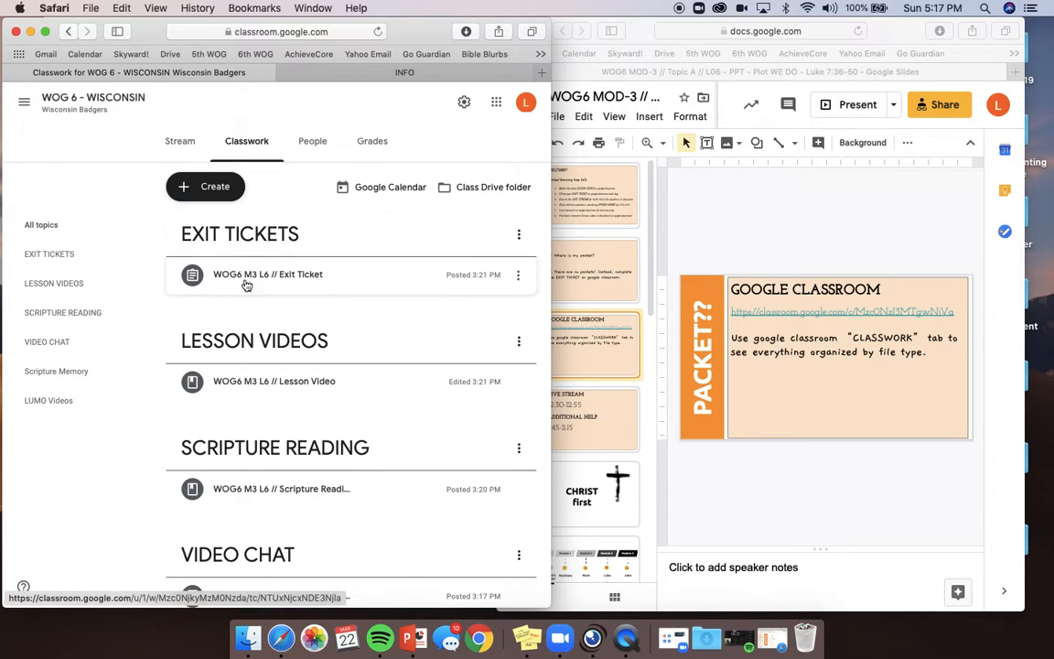
mouse_move(252, 450)
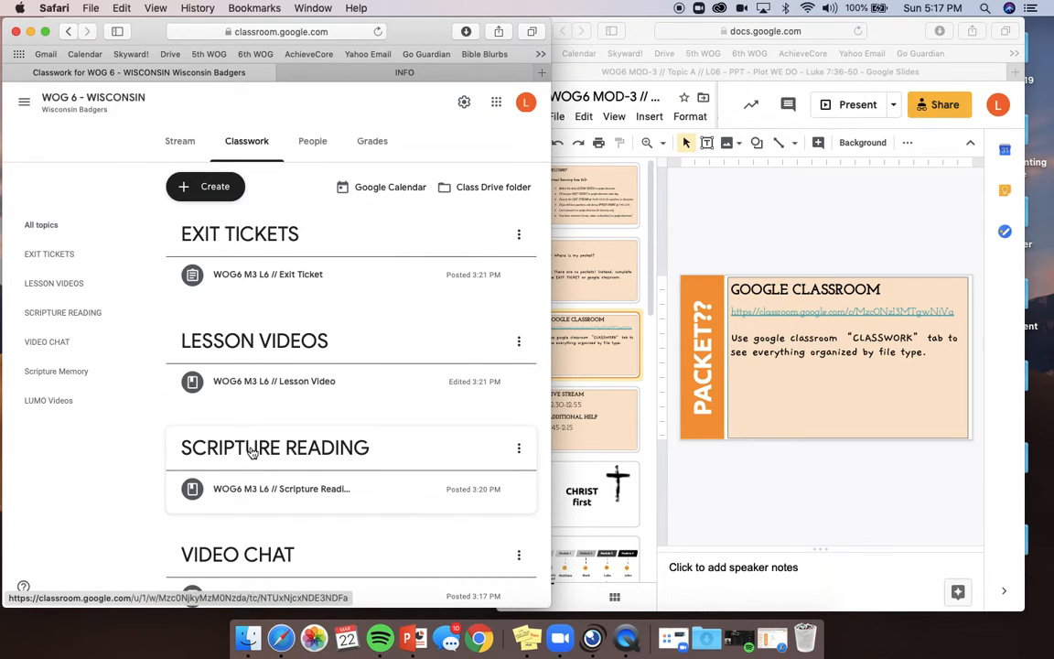
scroll("down", 3)
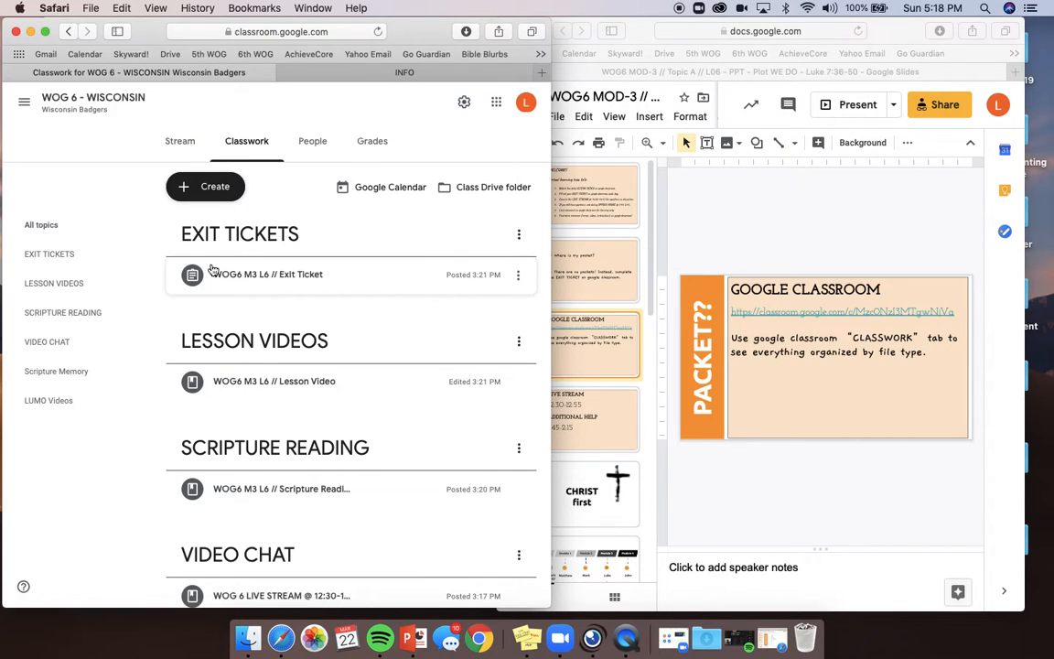
mouse_move(223, 346)
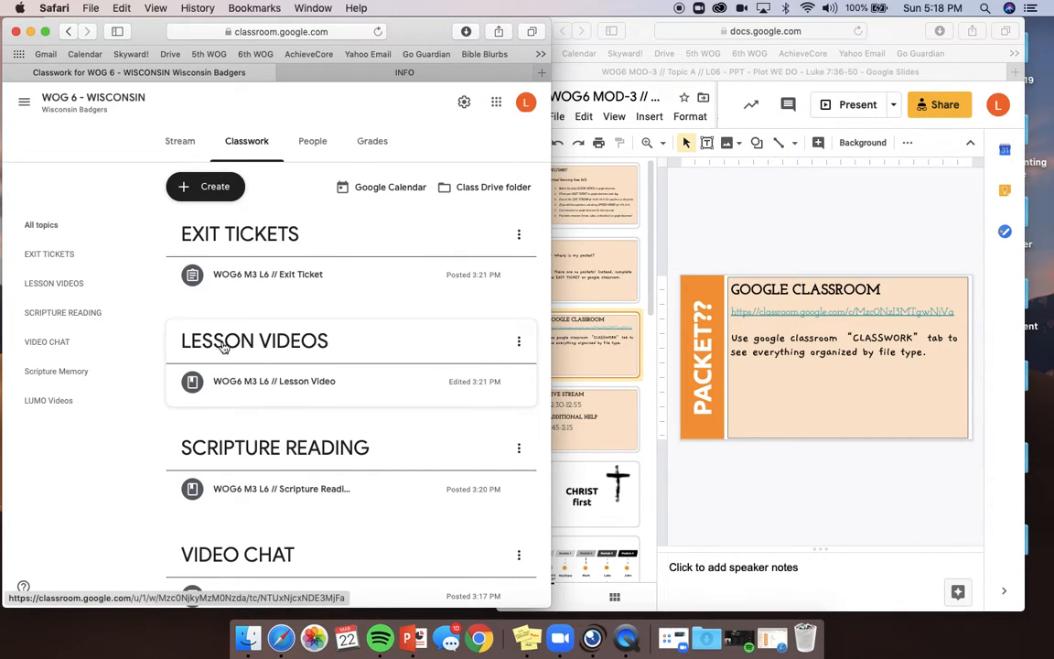
mouse_move(245, 349)
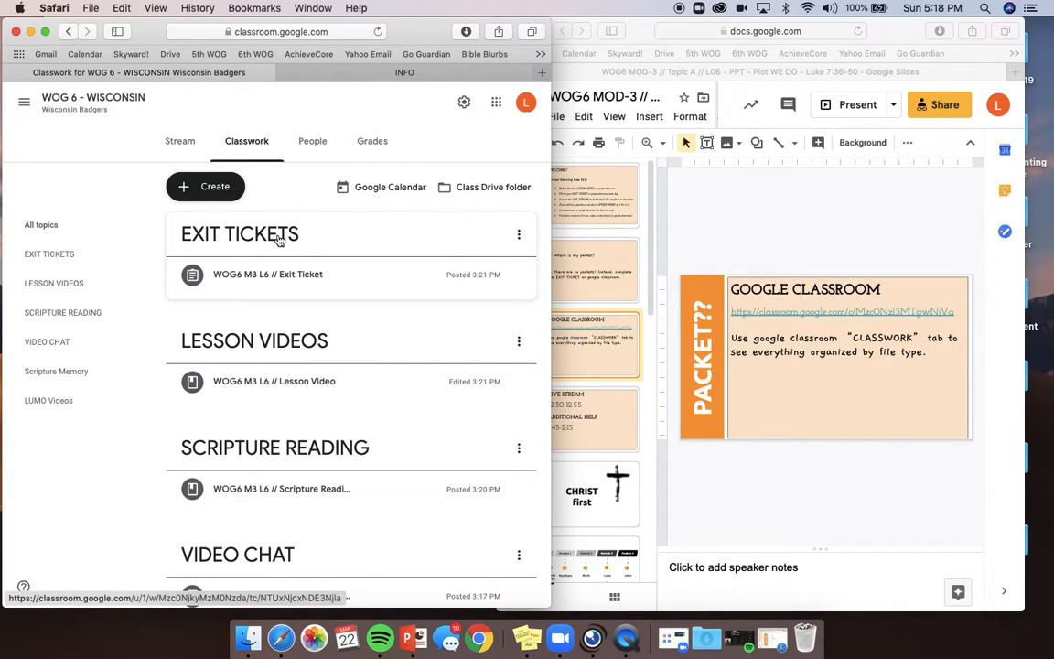
mouse_move(264, 448)
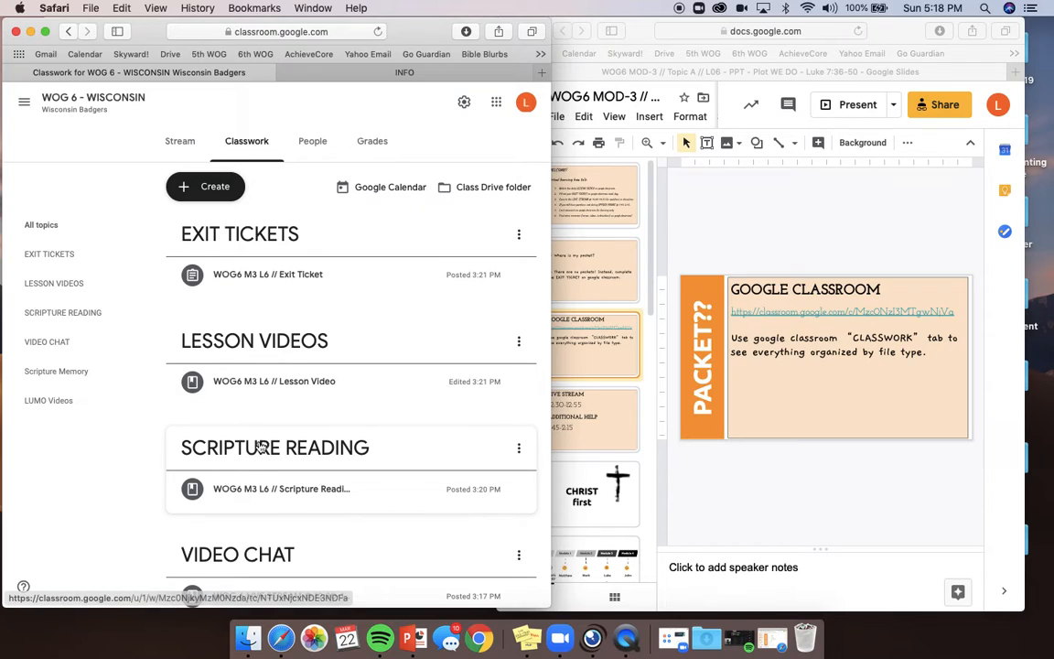
scroll("down", 3)
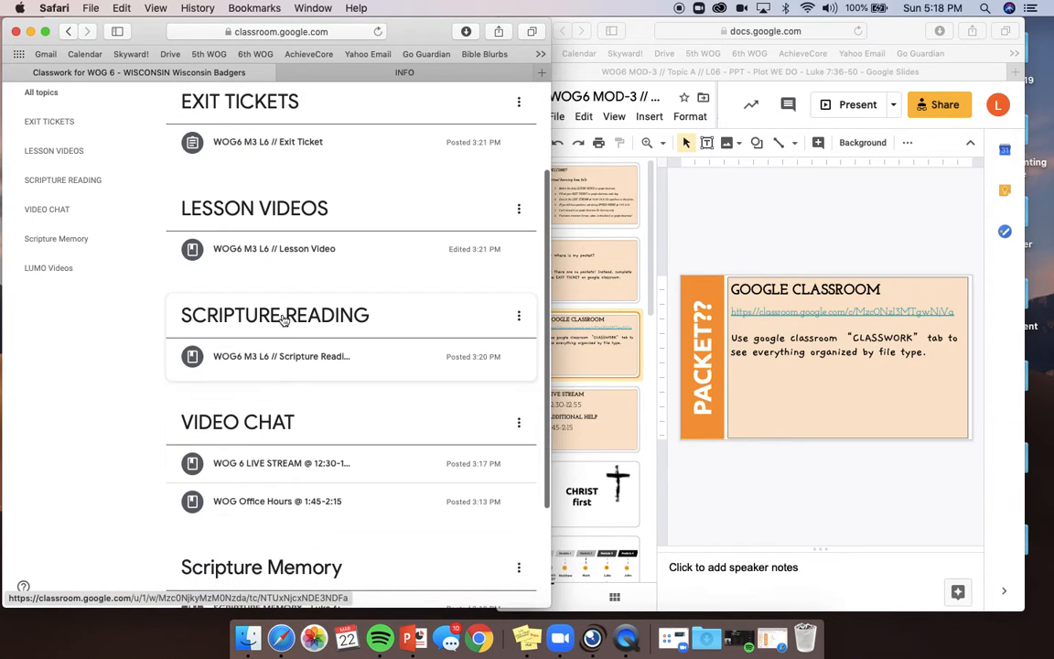
mouse_move(260, 307)
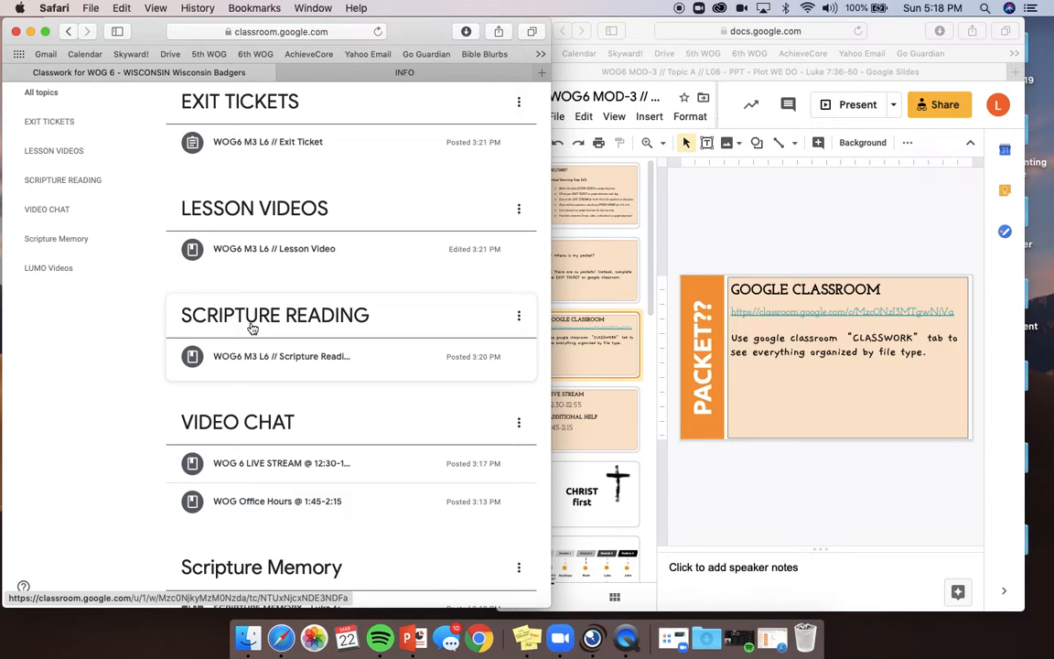
mouse_move(251, 401)
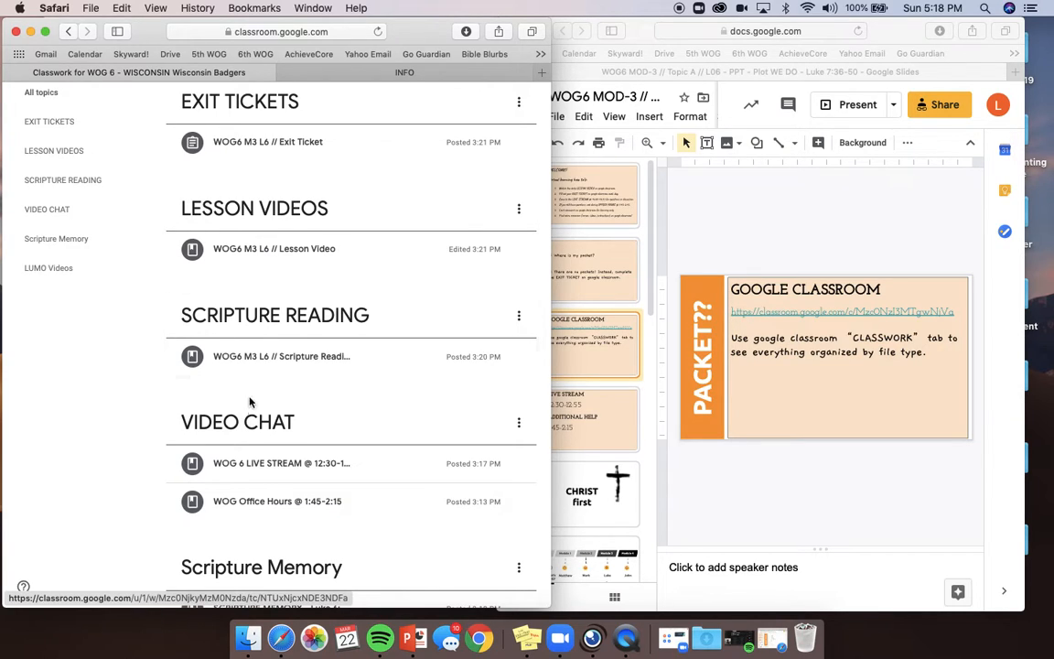
scroll("down", 3)
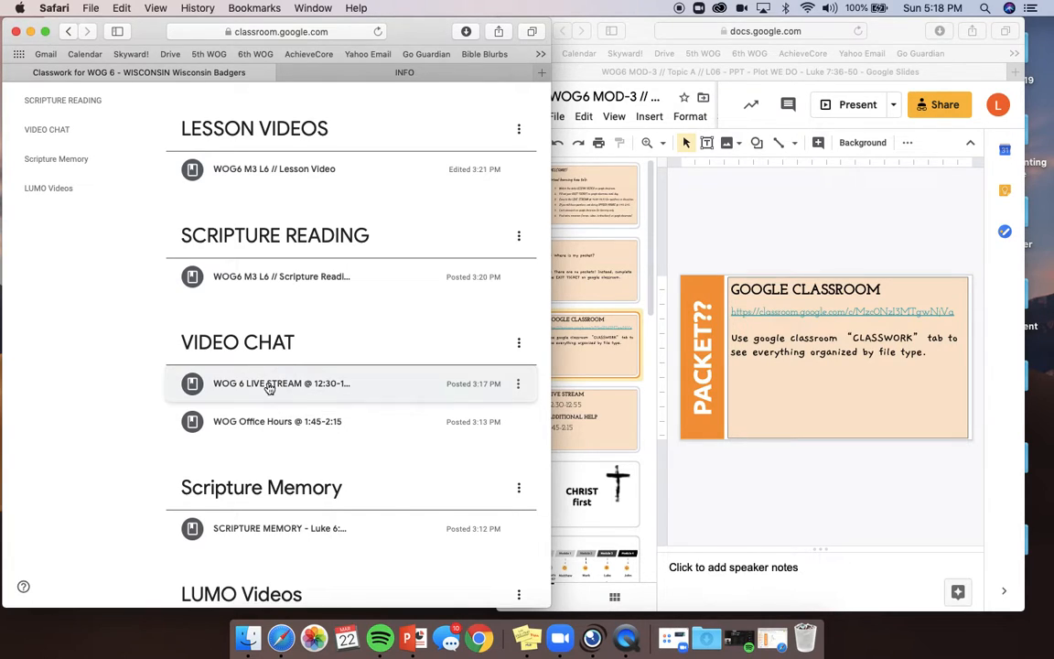
left_click(269, 384)
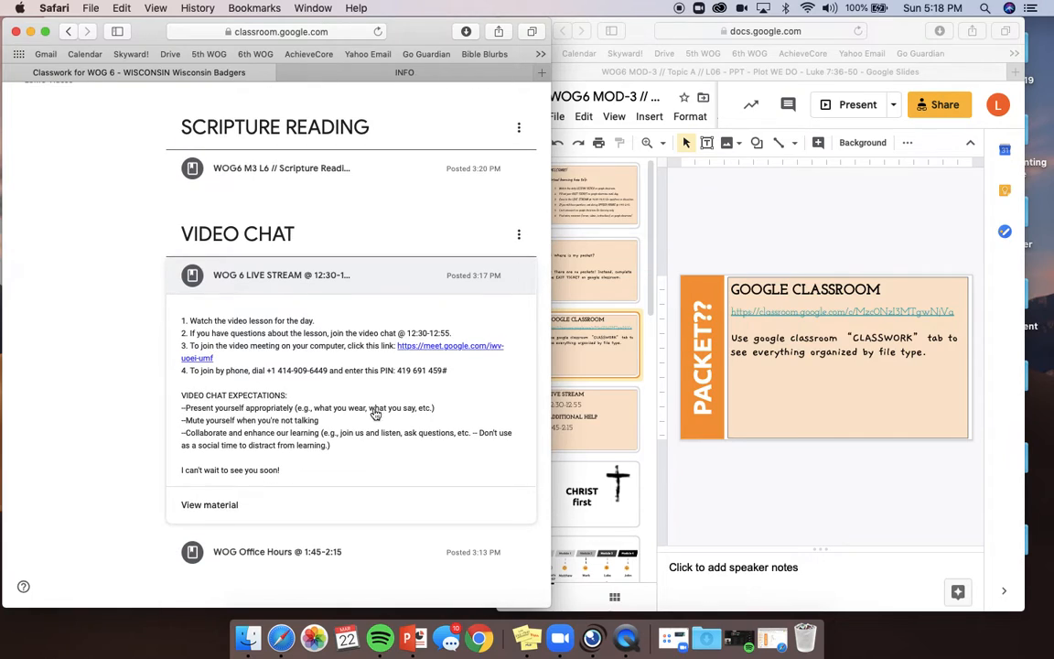
mouse_move(421, 355)
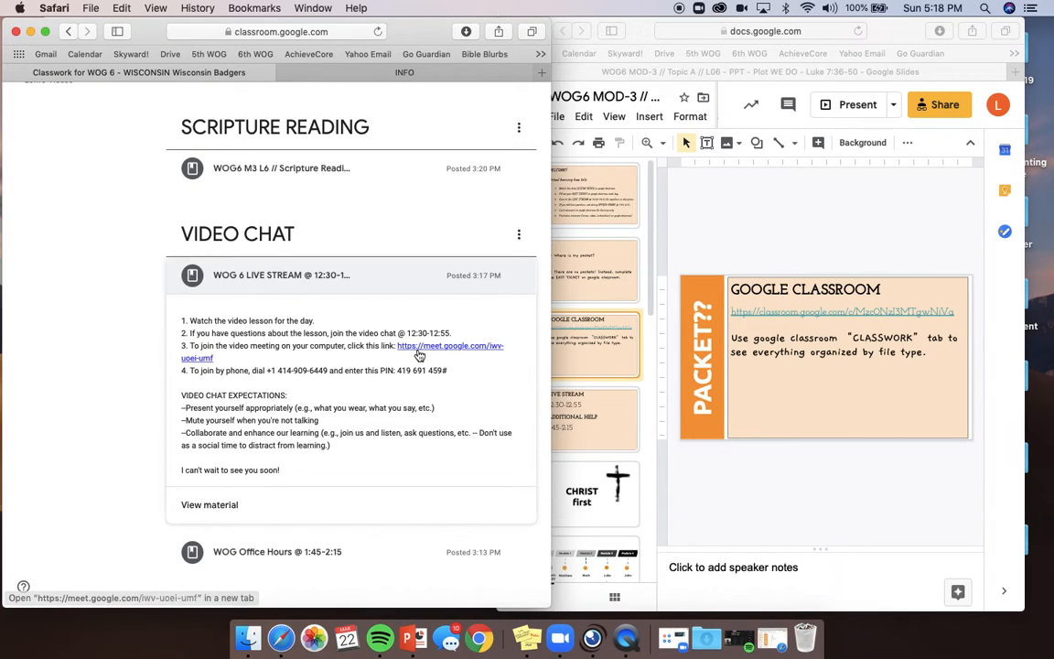
mouse_move(410, 351)
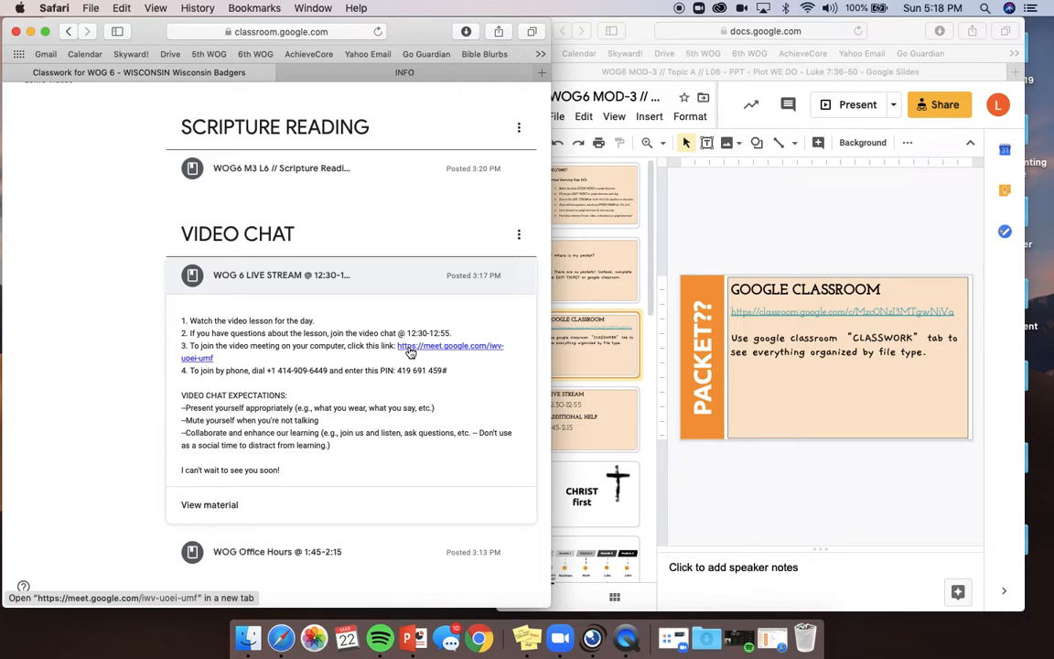
scroll("down", 3)
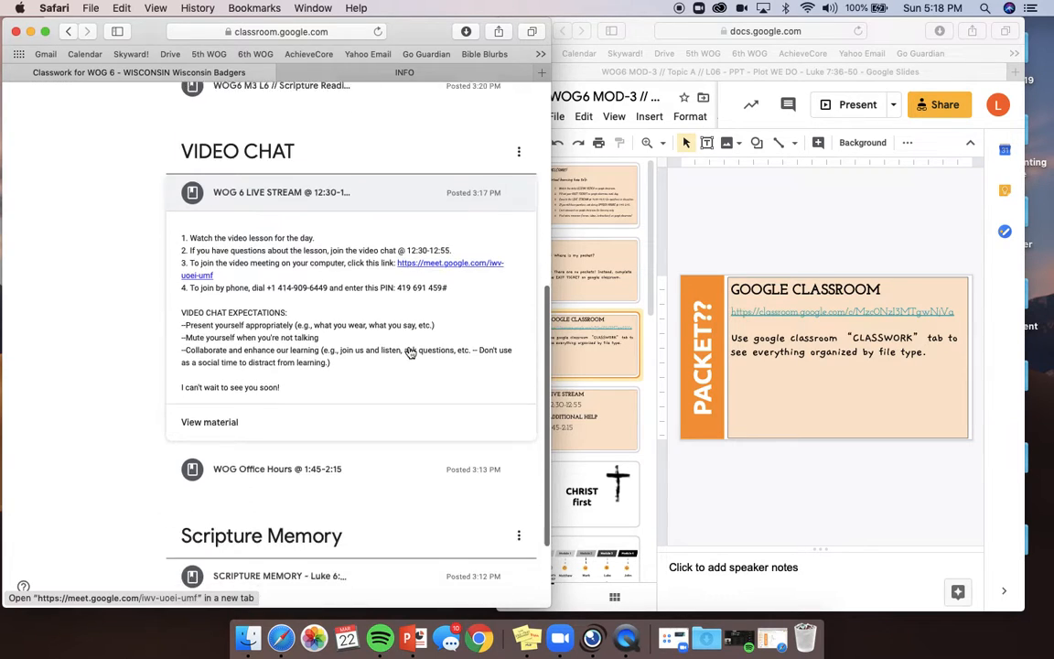
scroll("down", 3)
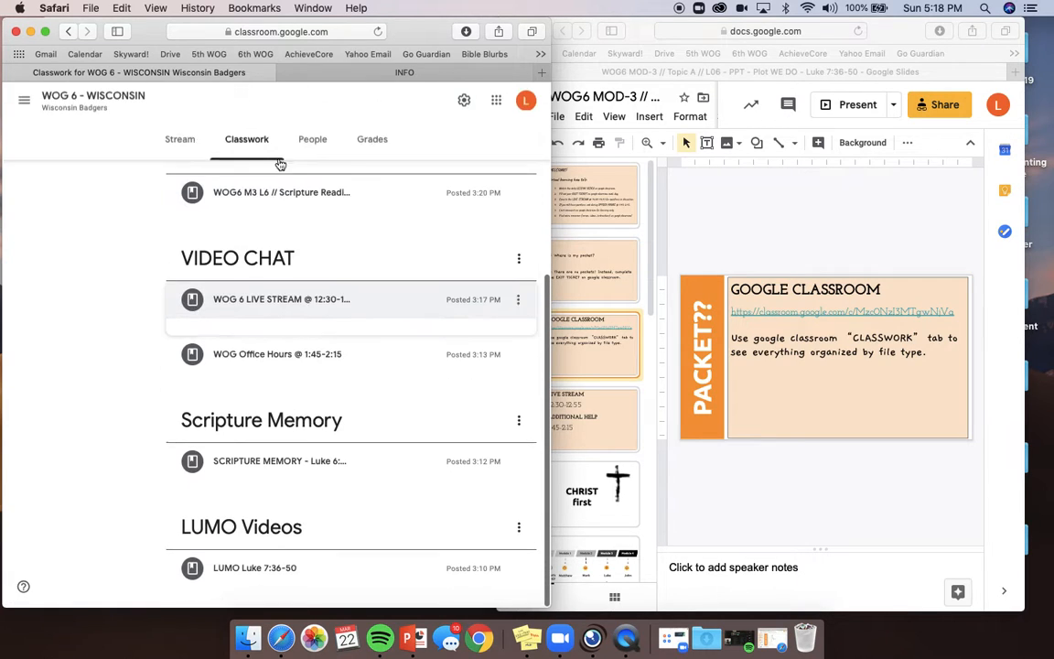
left_click(278, 355)
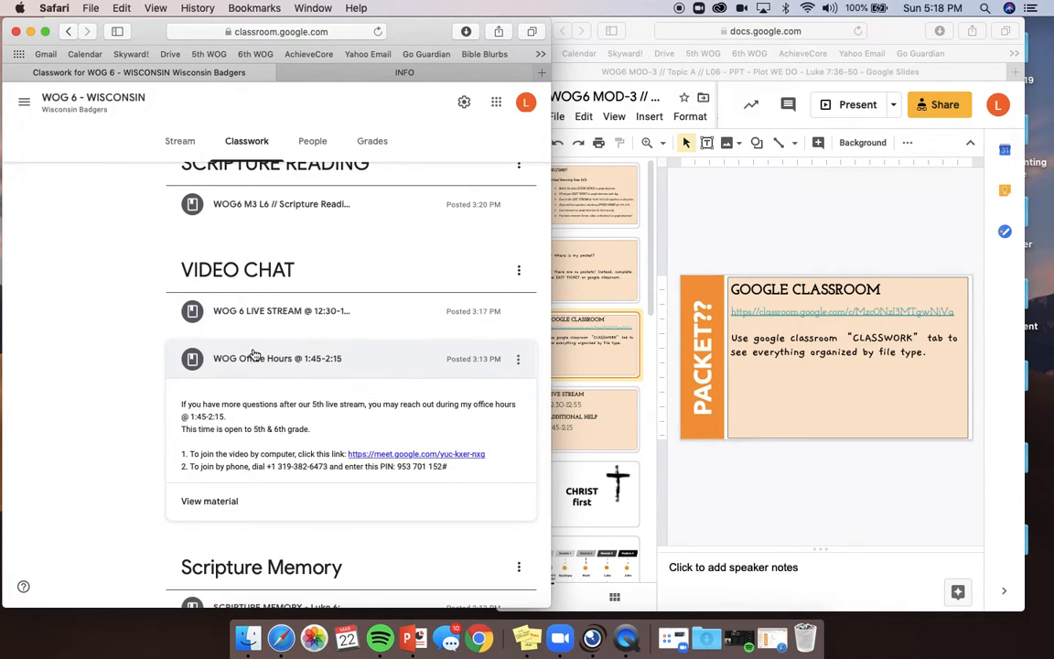
scroll("down", 3)
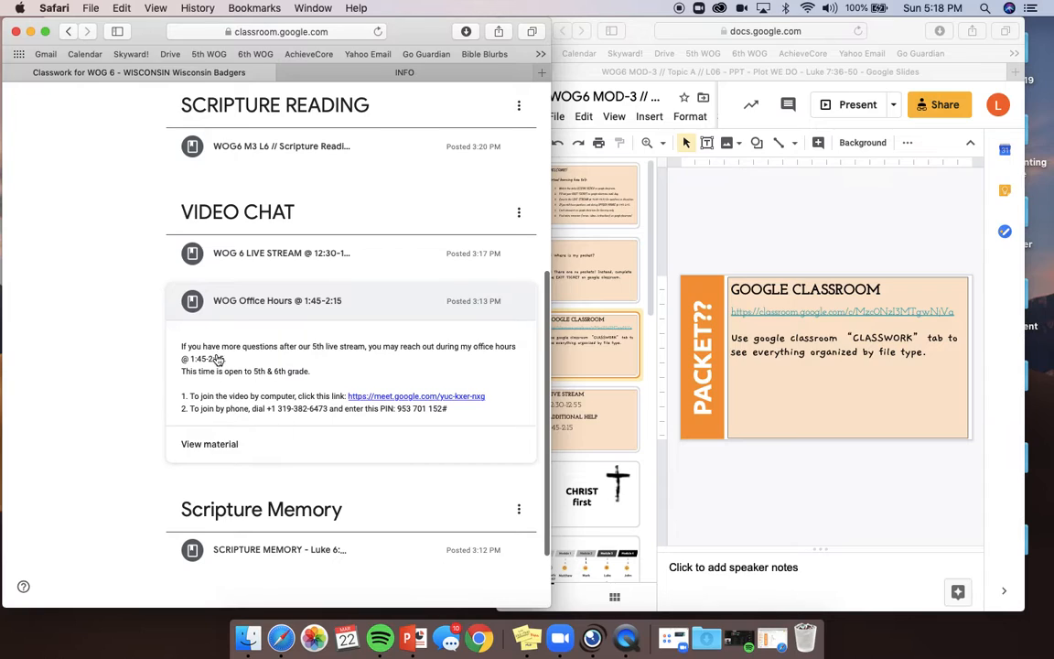
mouse_move(347, 430)
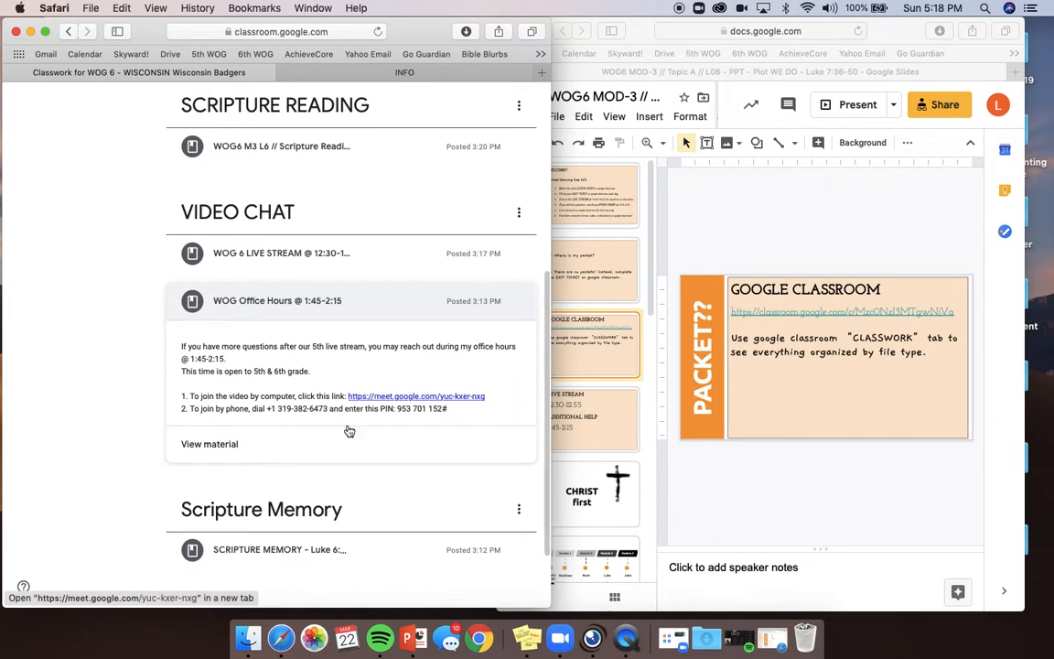
left_click(278, 300)
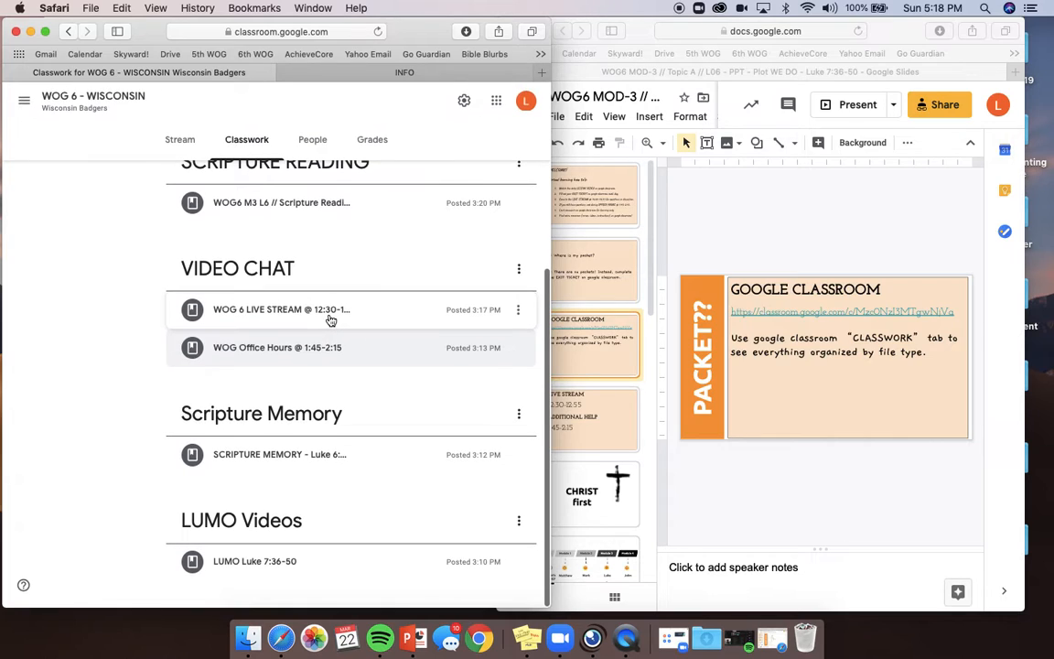
mouse_move(331, 318)
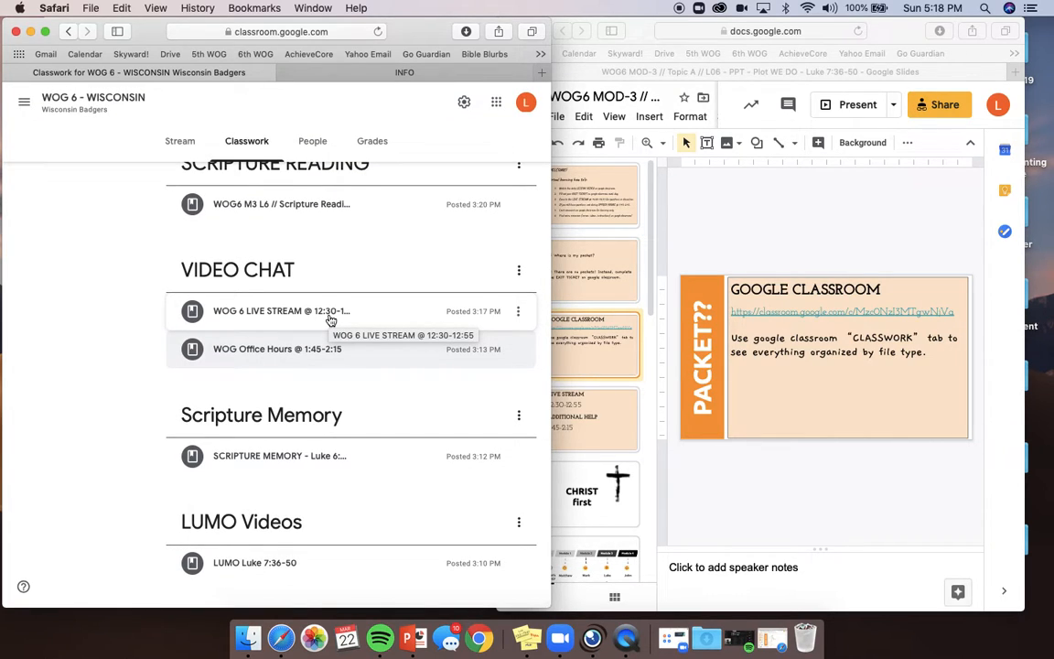
mouse_move(255, 382)
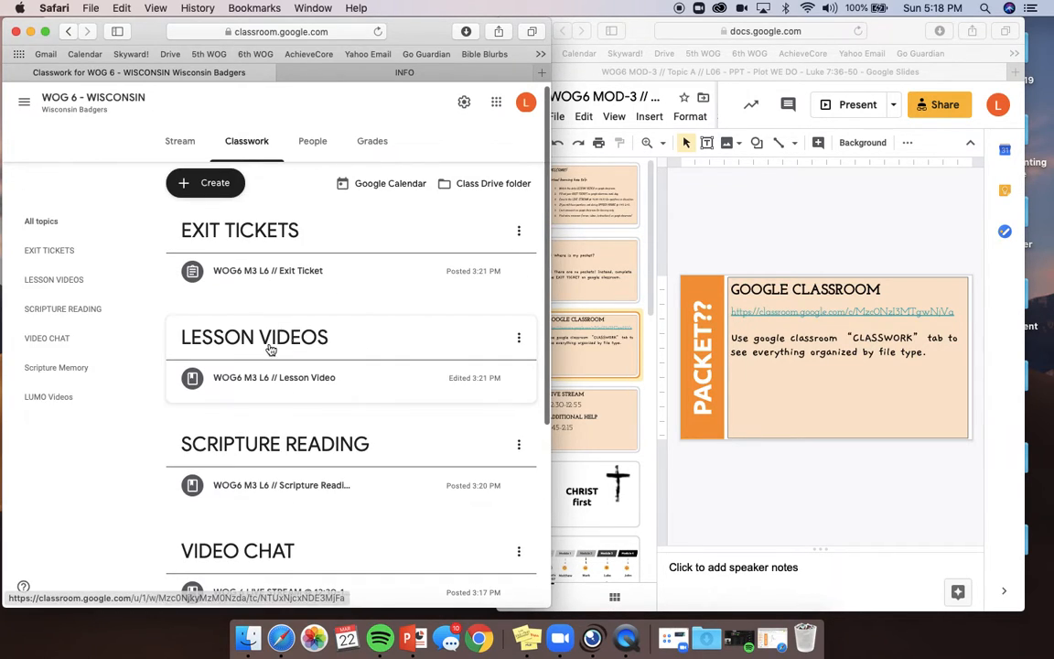
- Expand the Scripture Memory post, view LUMO Videos, and return to All topics
scroll("down", 3)
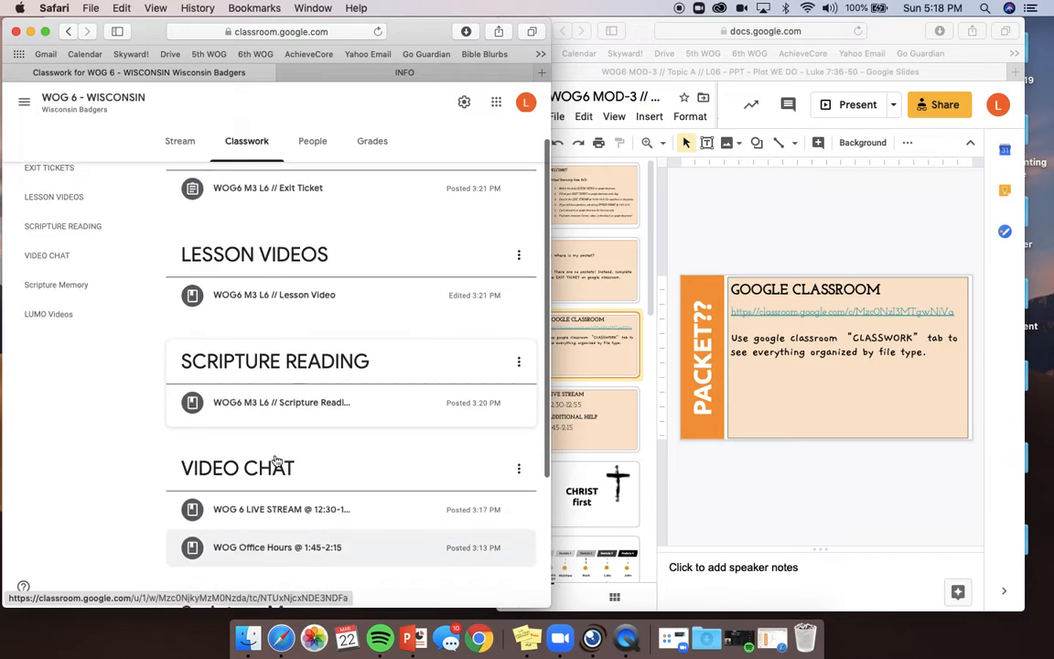
scroll("down", 3)
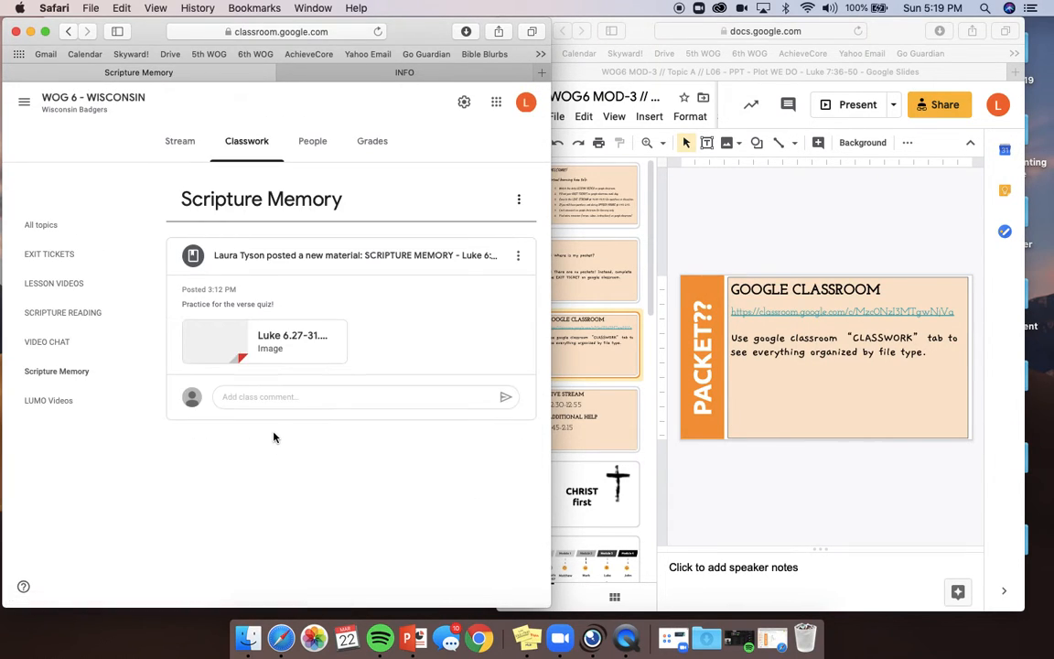
mouse_move(234, 350)
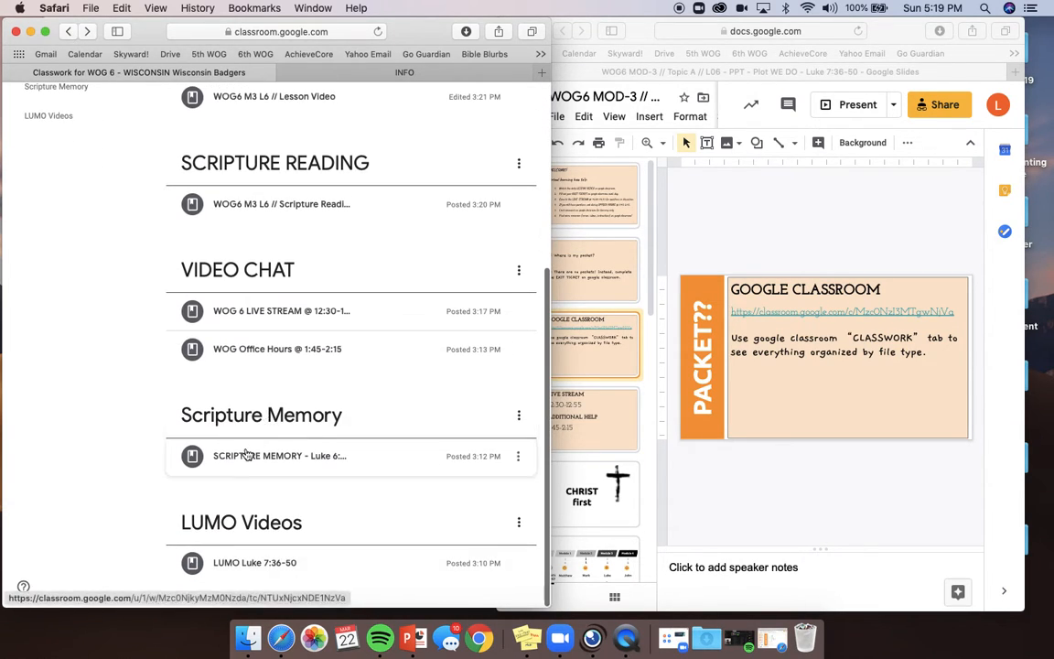
left_click(282, 456)
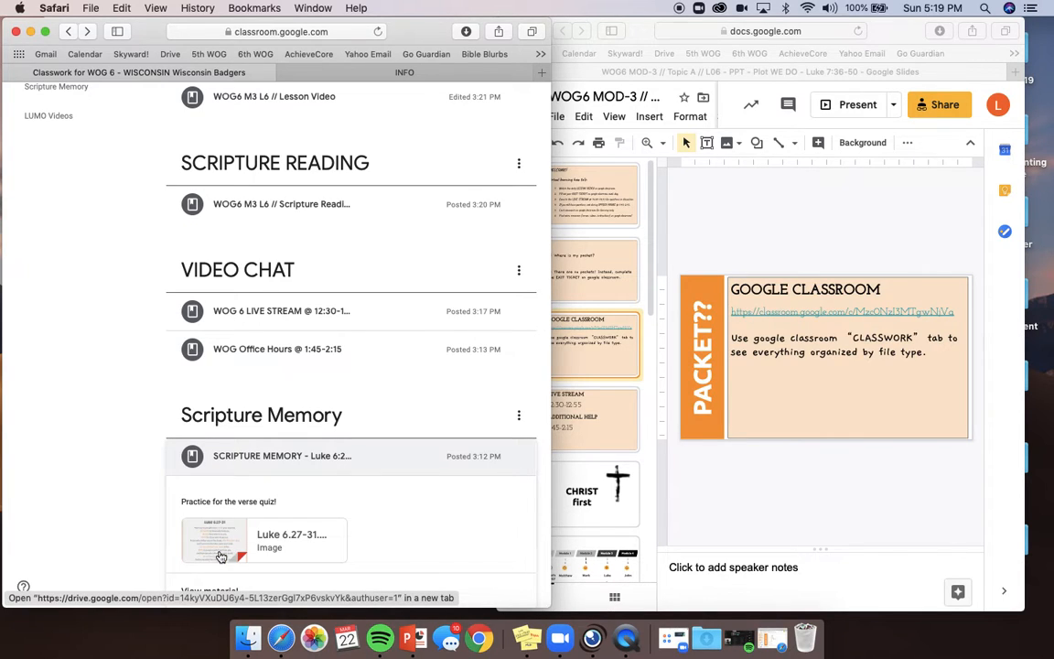
left_click(214, 540)
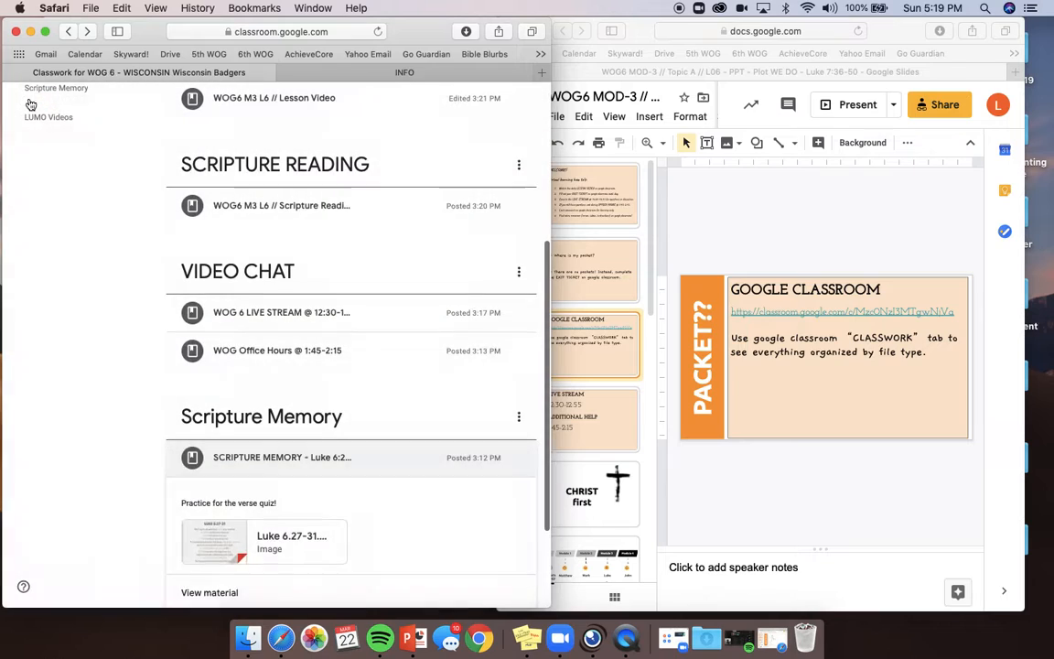
scroll("down", 3)
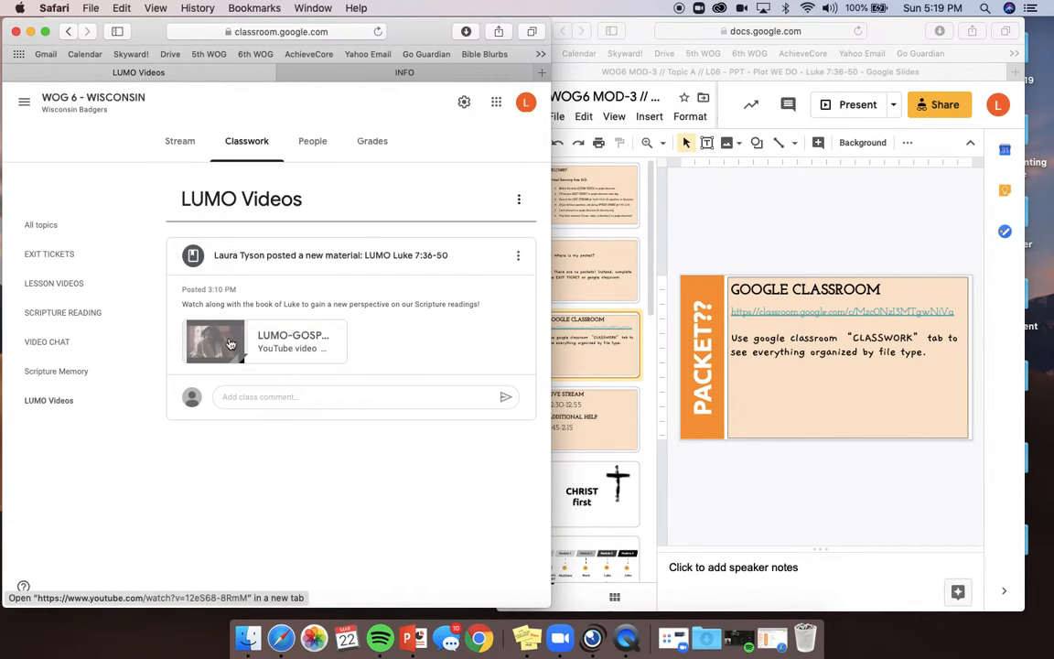
mouse_move(216, 343)
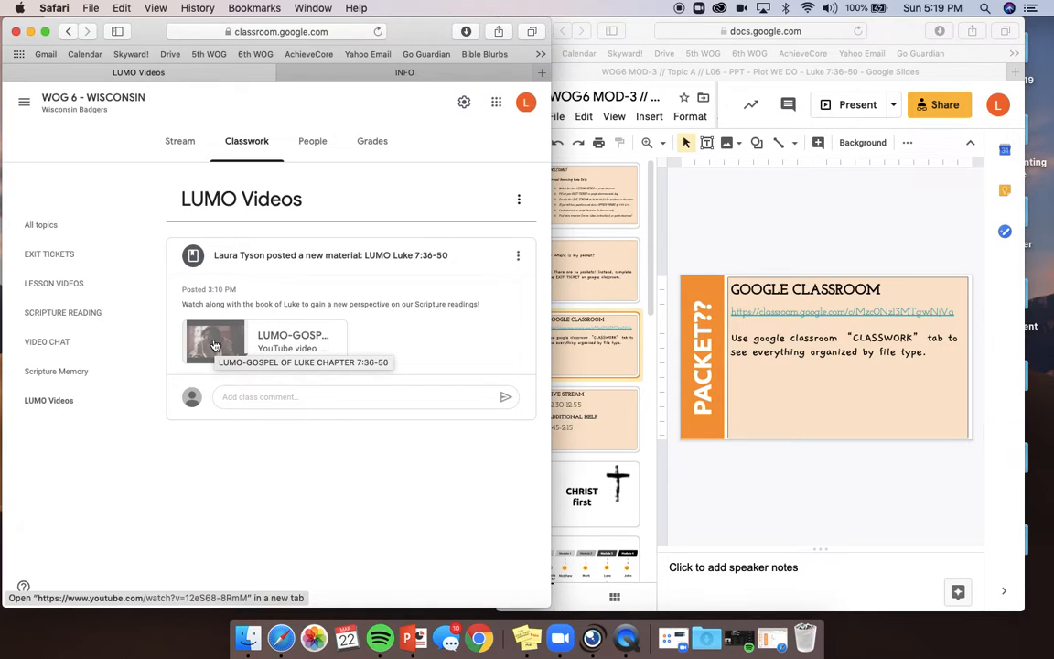
mouse_move(227, 152)
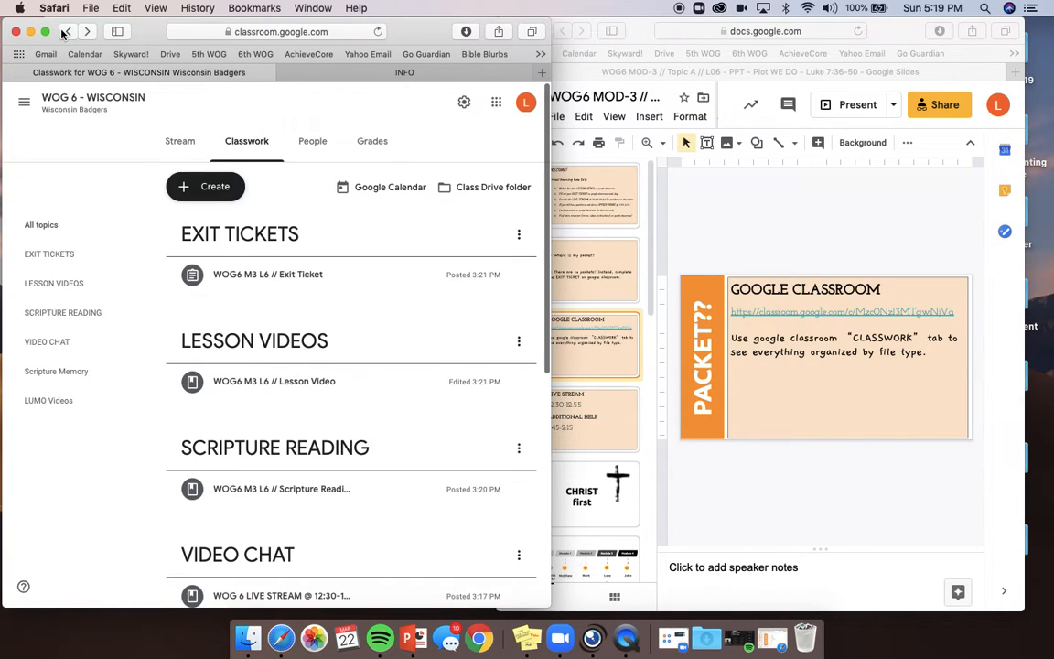
scroll("down", 3)
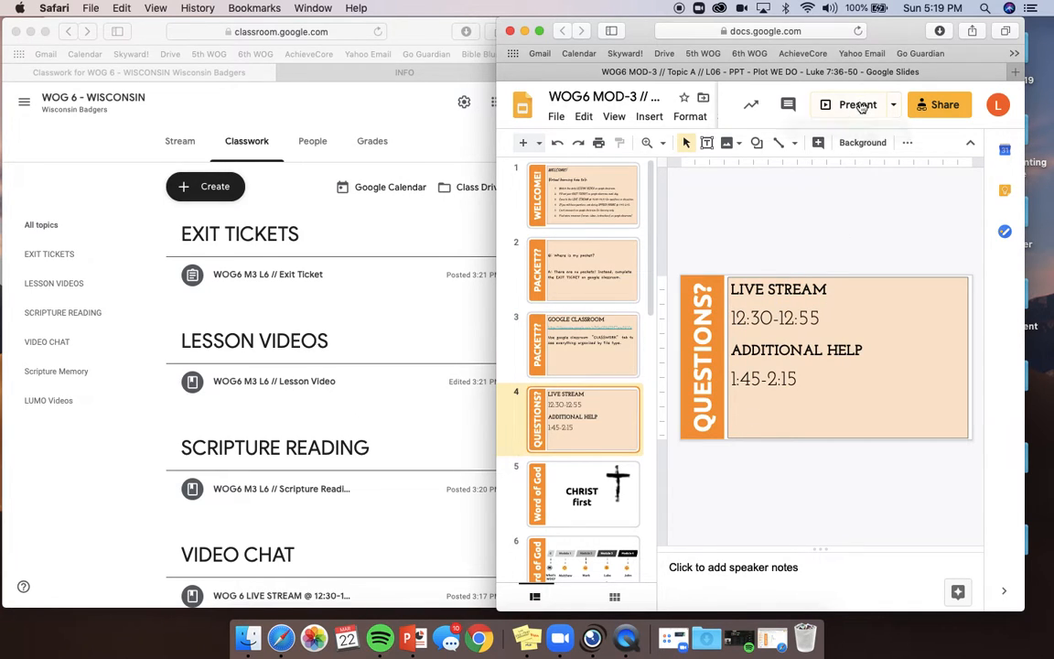
- Present the lesson full screen on the Word of God module timeline slide
left_click(857, 104)
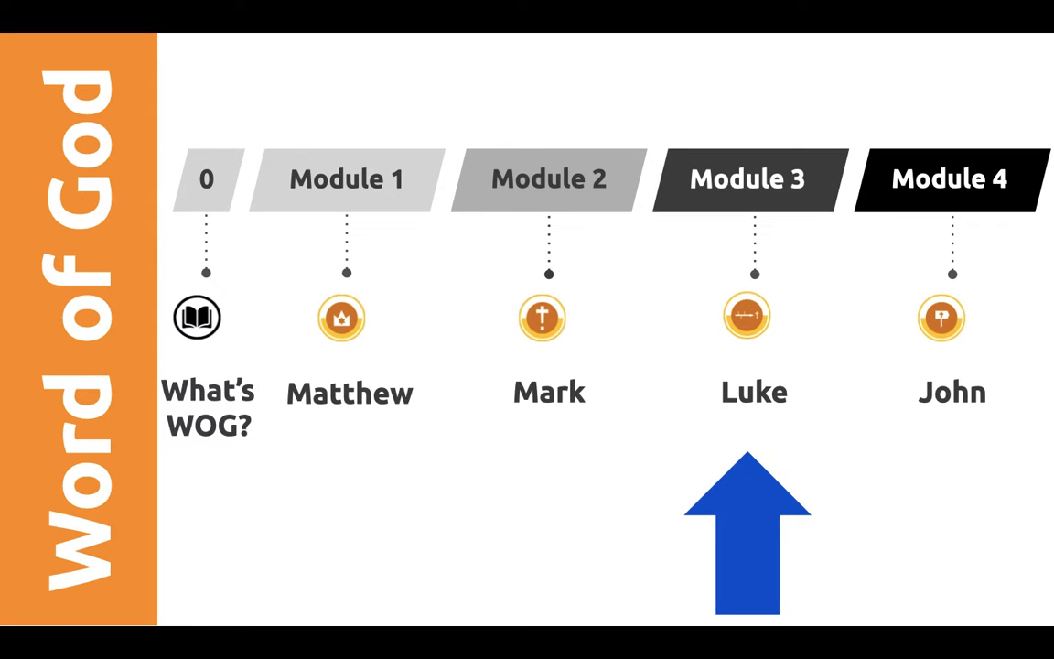
mouse_move(717, 344)
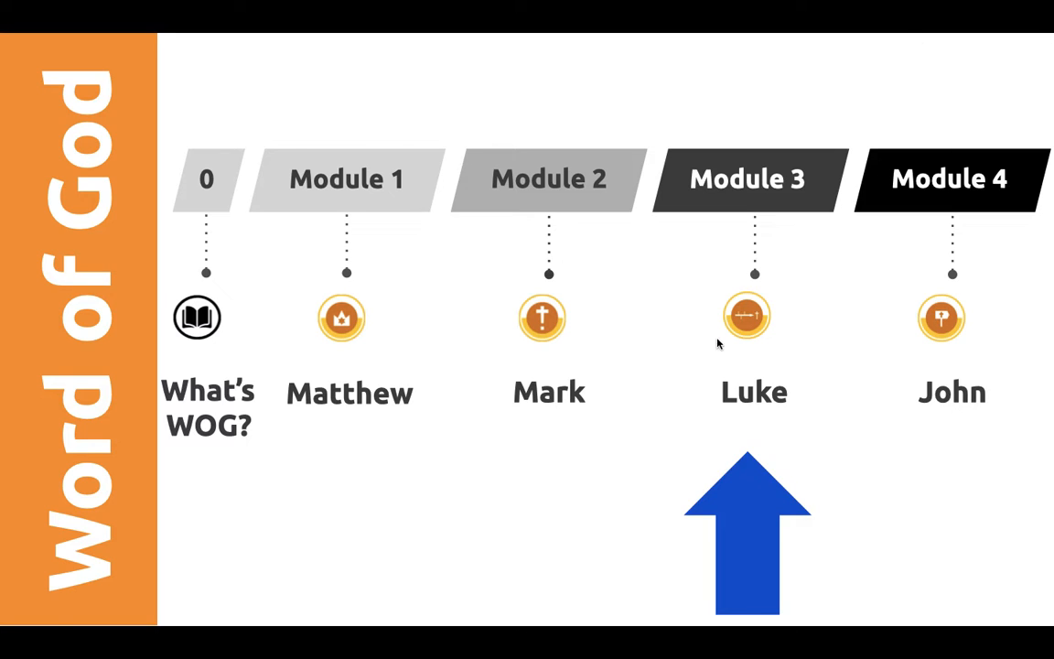
mouse_move(674, 424)
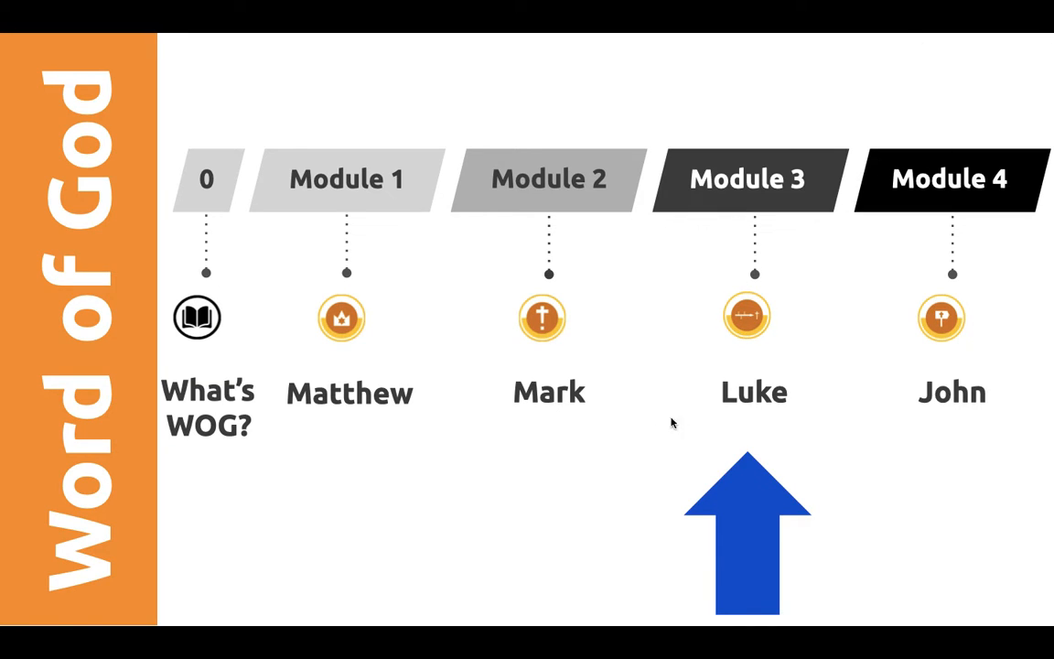
mouse_move(734, 260)
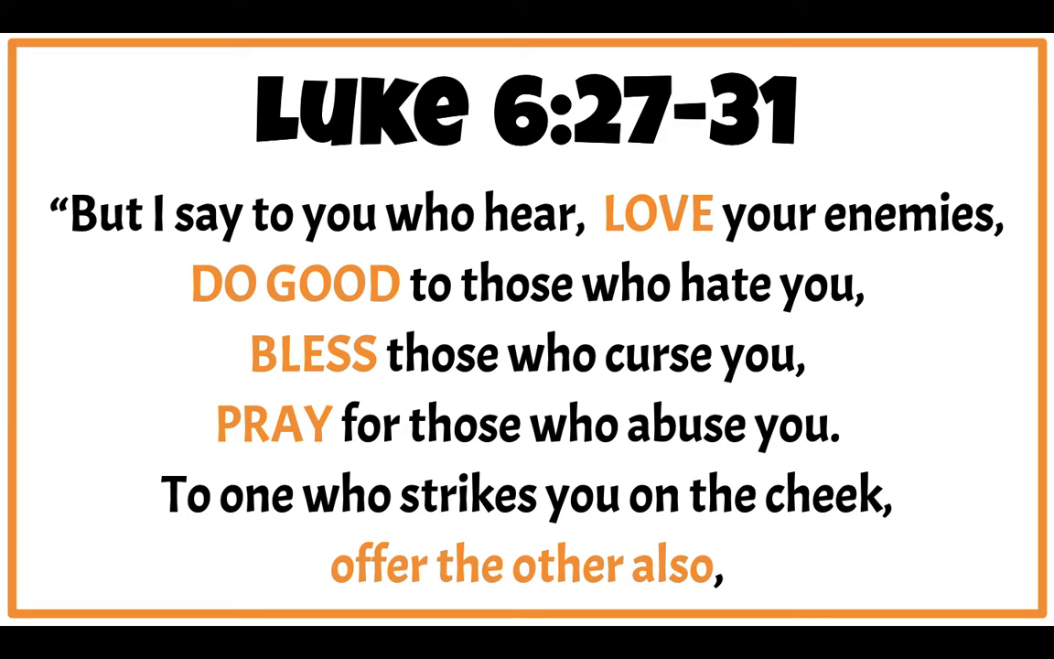
mouse_move(640, 193)
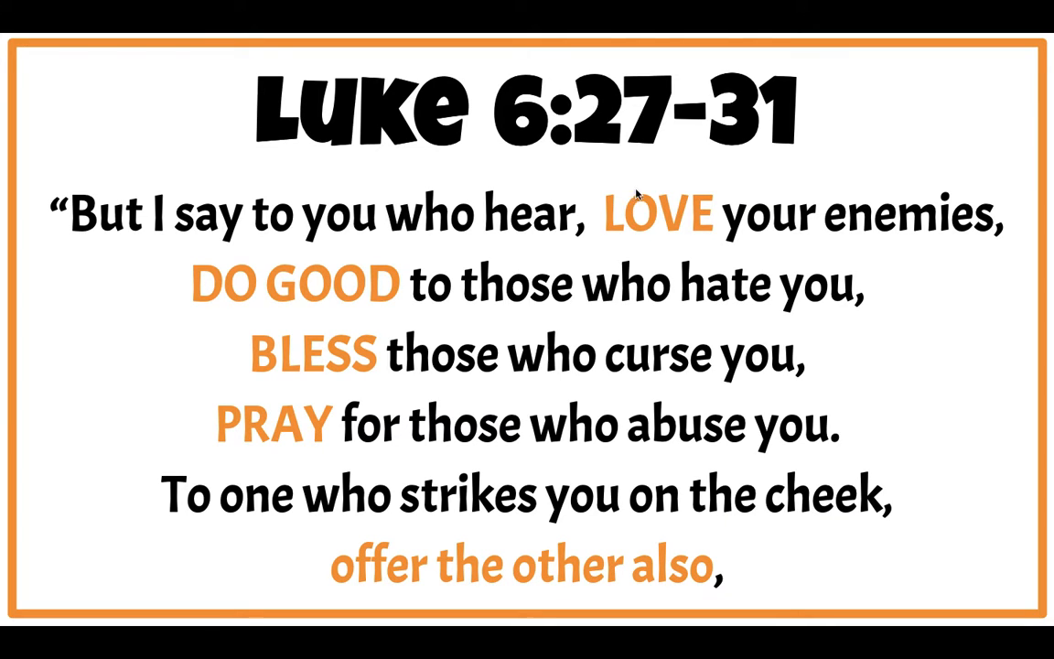
mouse_move(460, 216)
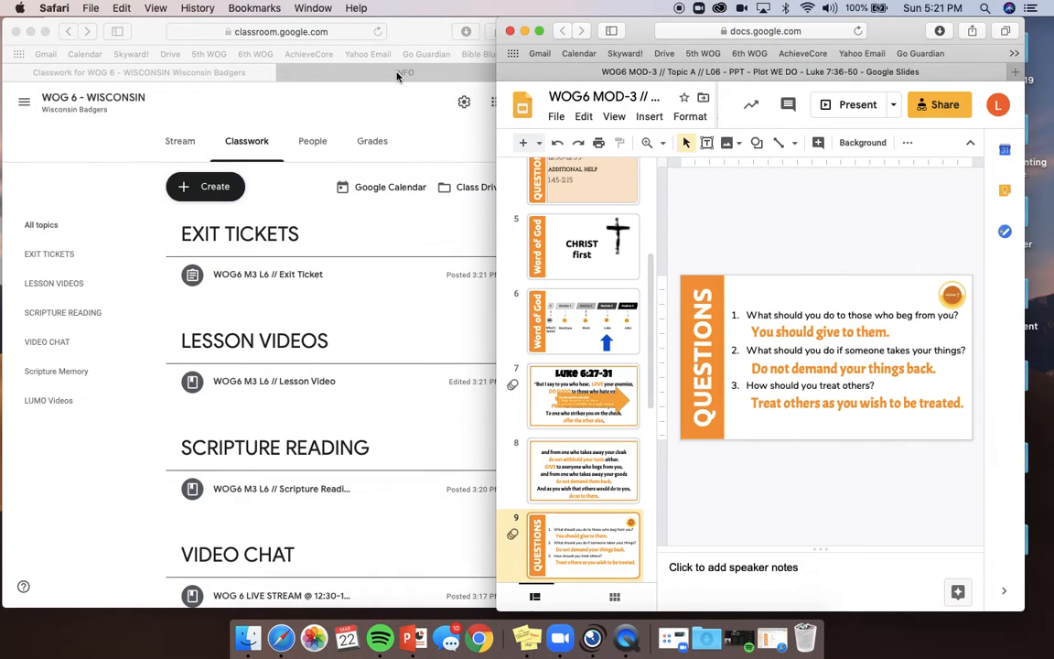
left_click(404, 73)
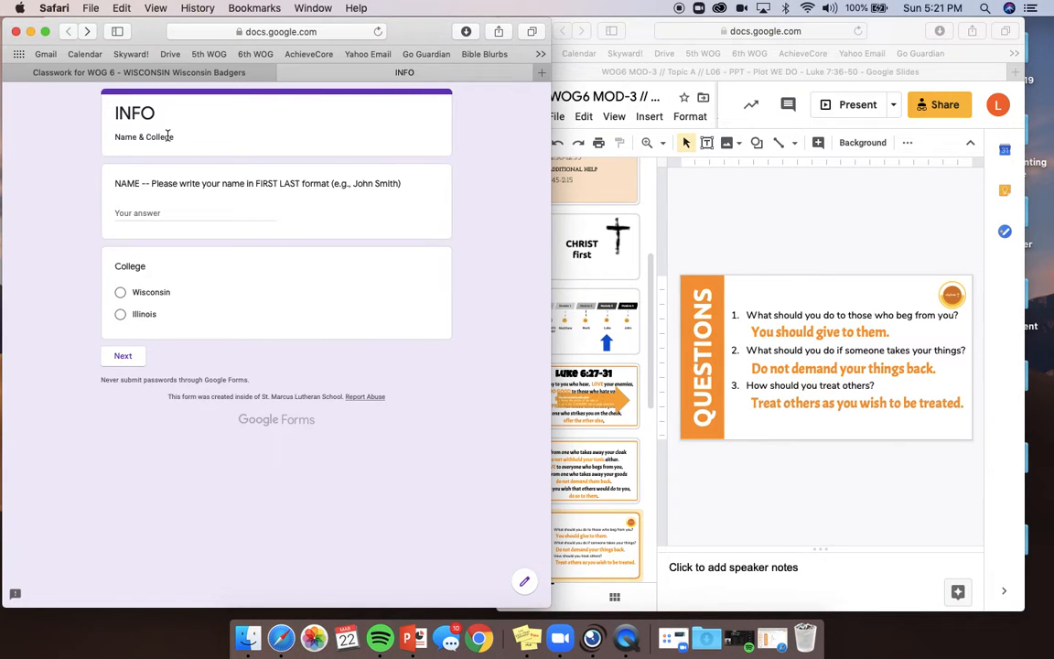
mouse_move(190, 161)
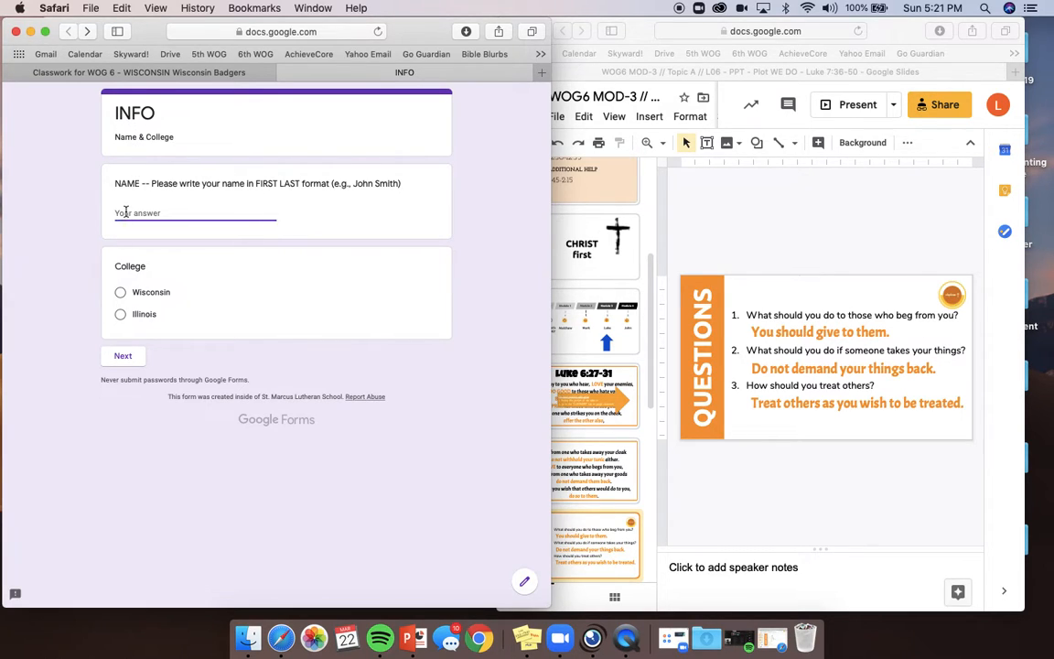
type("Laura")
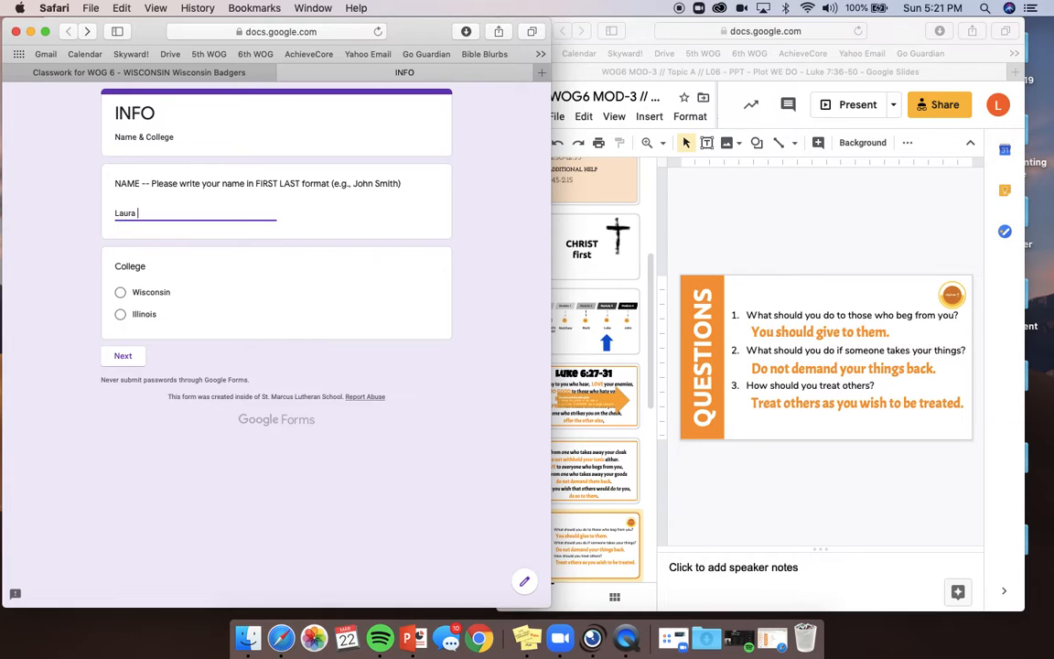
type("Tyson")
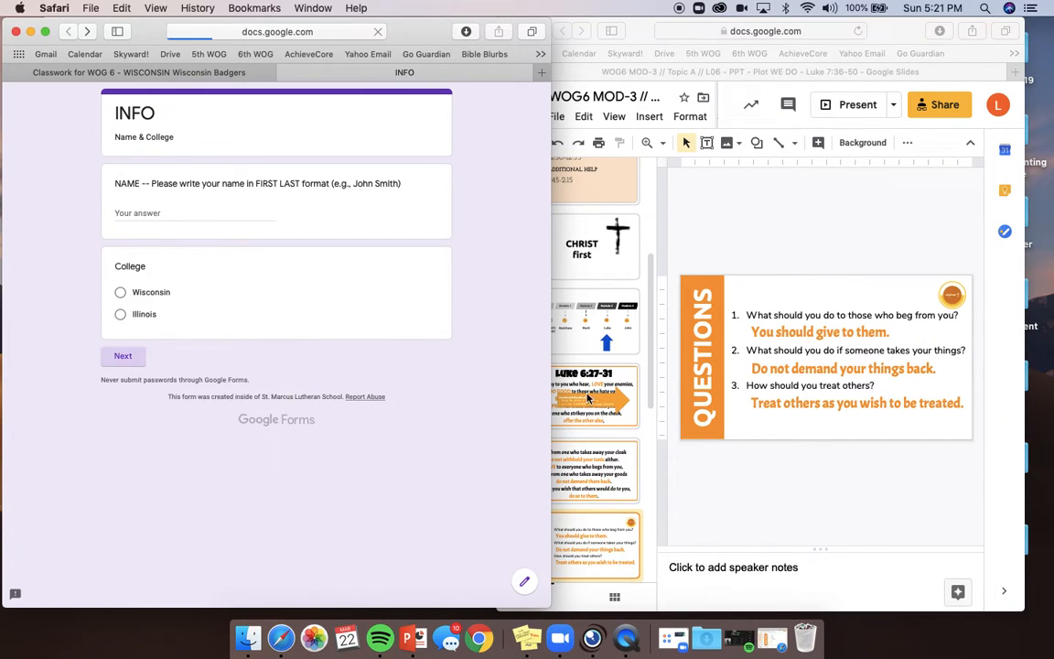
mouse_move(674, 249)
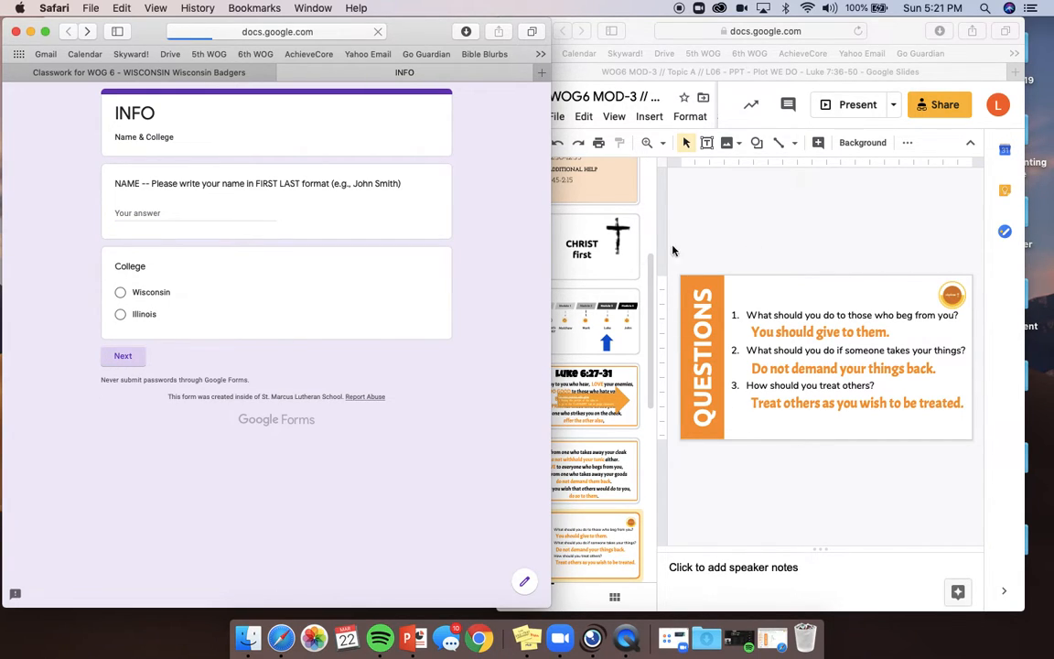
left_click(123, 355)
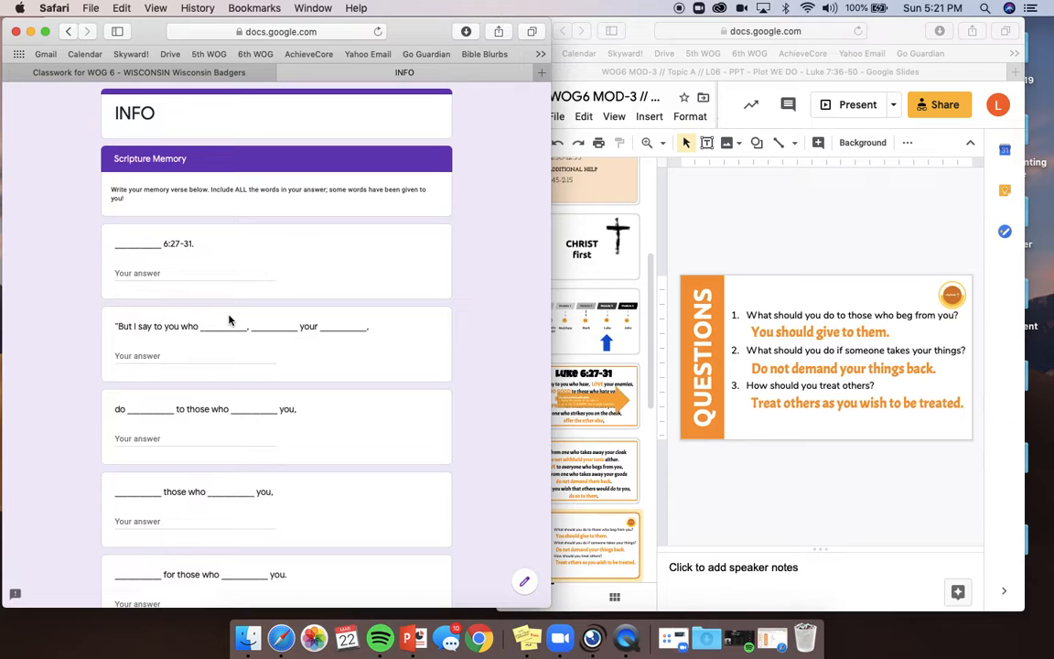
- Answer Luke for the first blank and 'But I hear, love your' for the verse line
scroll("down", 3)
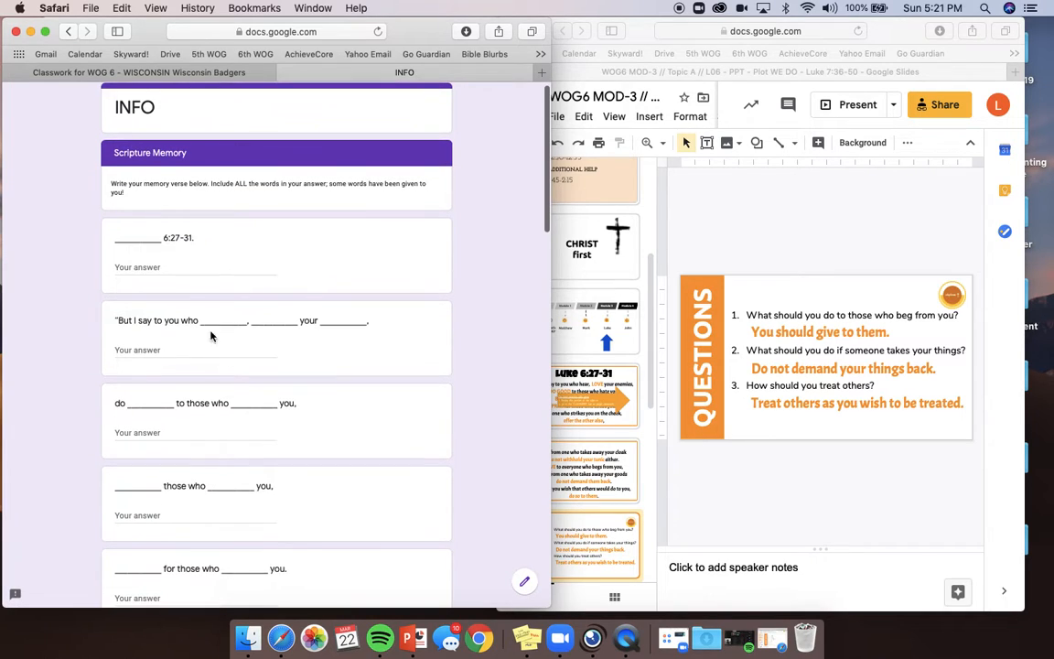
left_click(137, 267)
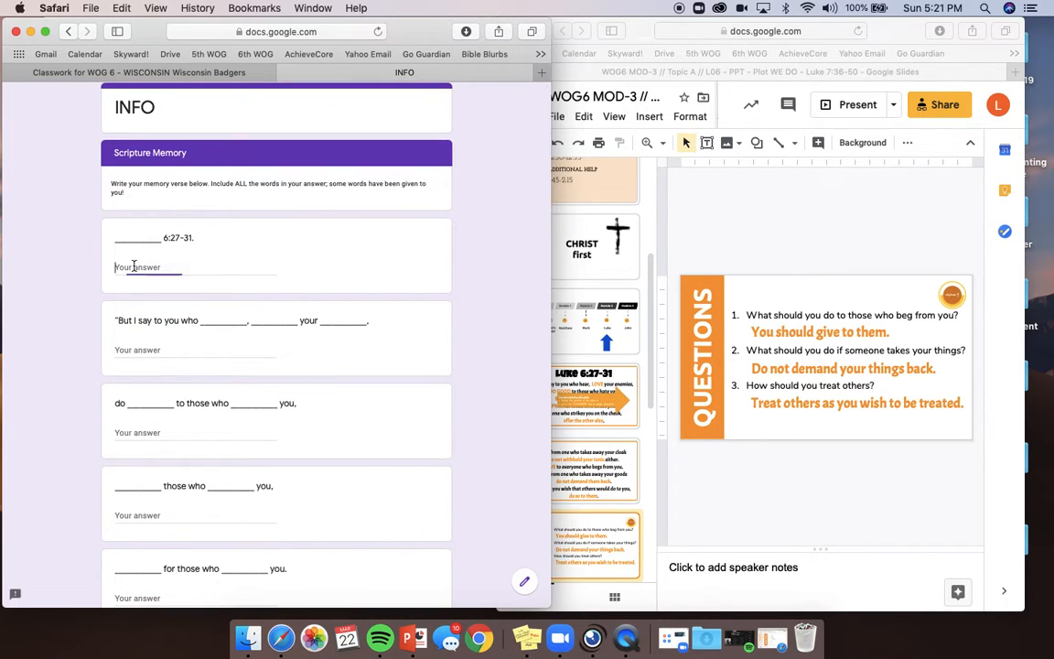
type("Luke")
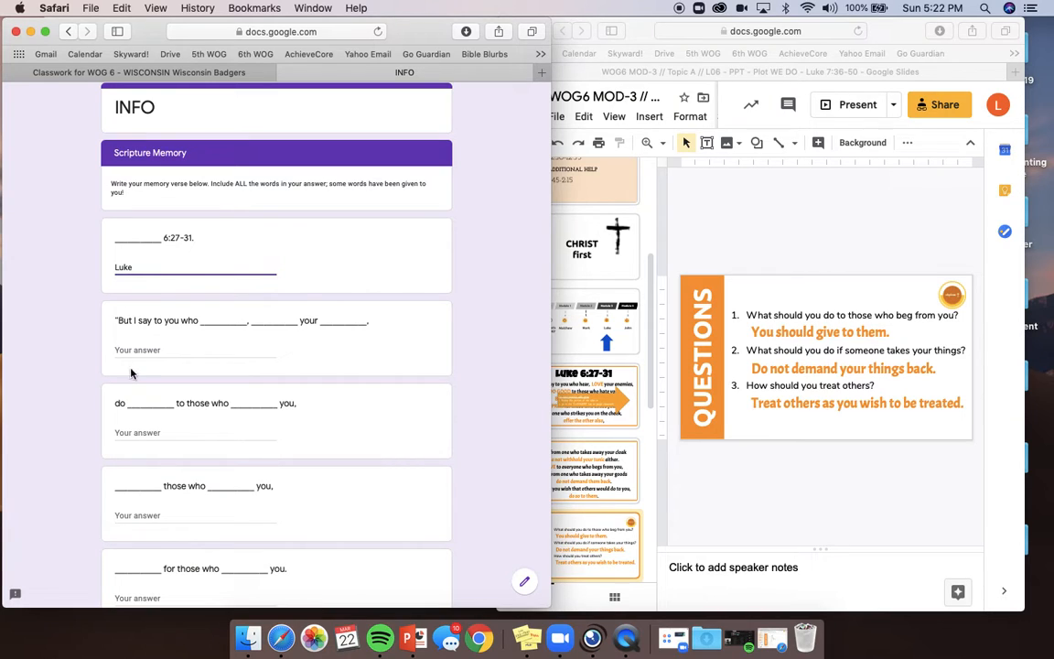
scroll("down", 3)
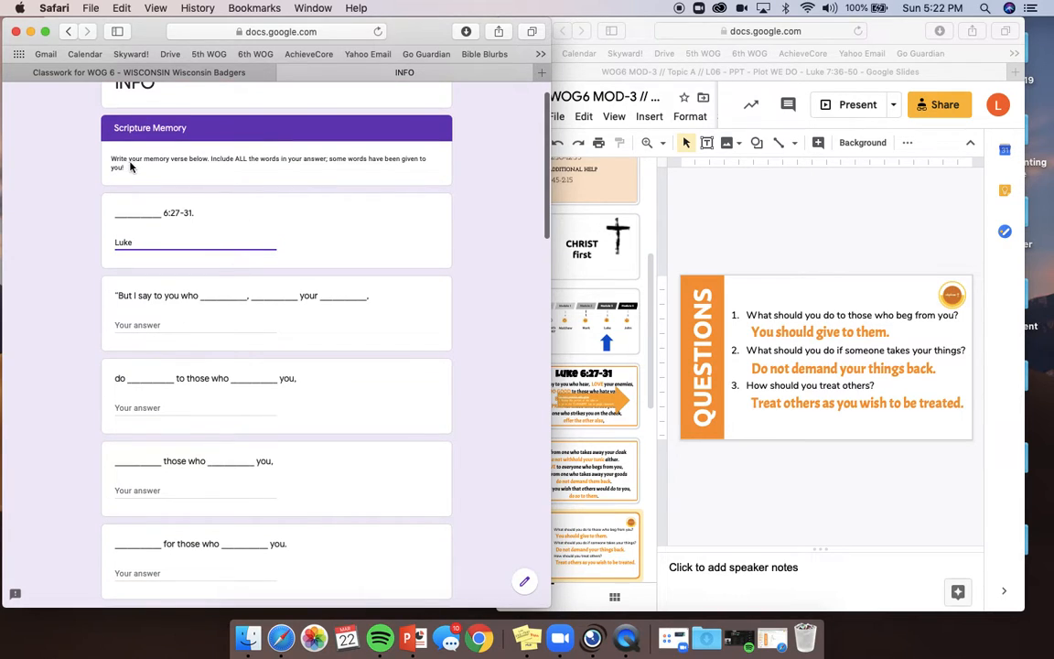
mouse_move(307, 172)
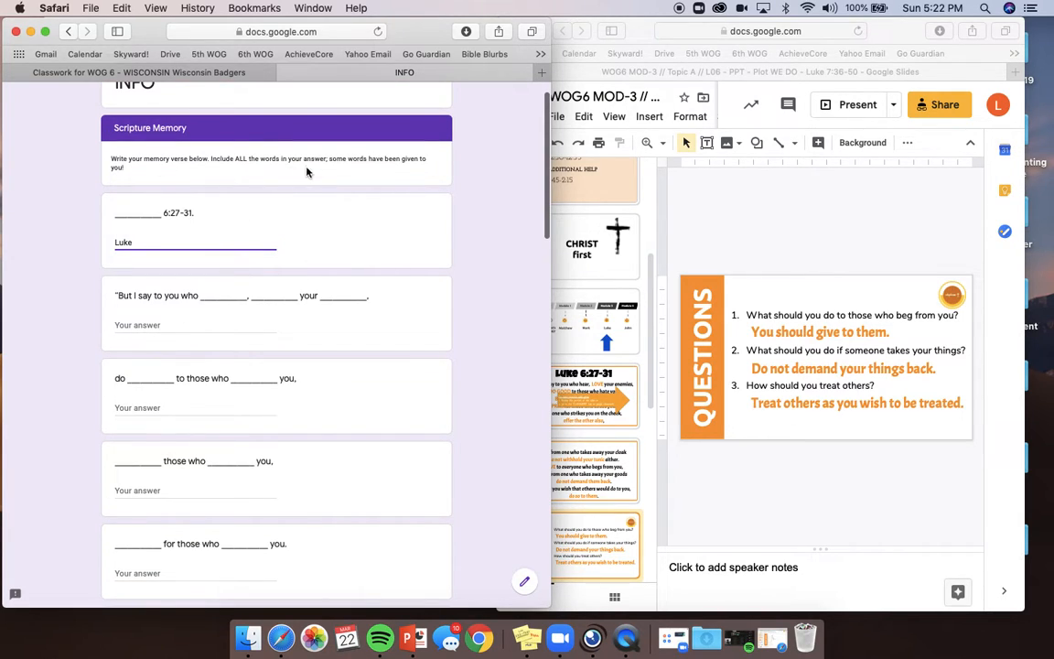
mouse_move(139, 337)
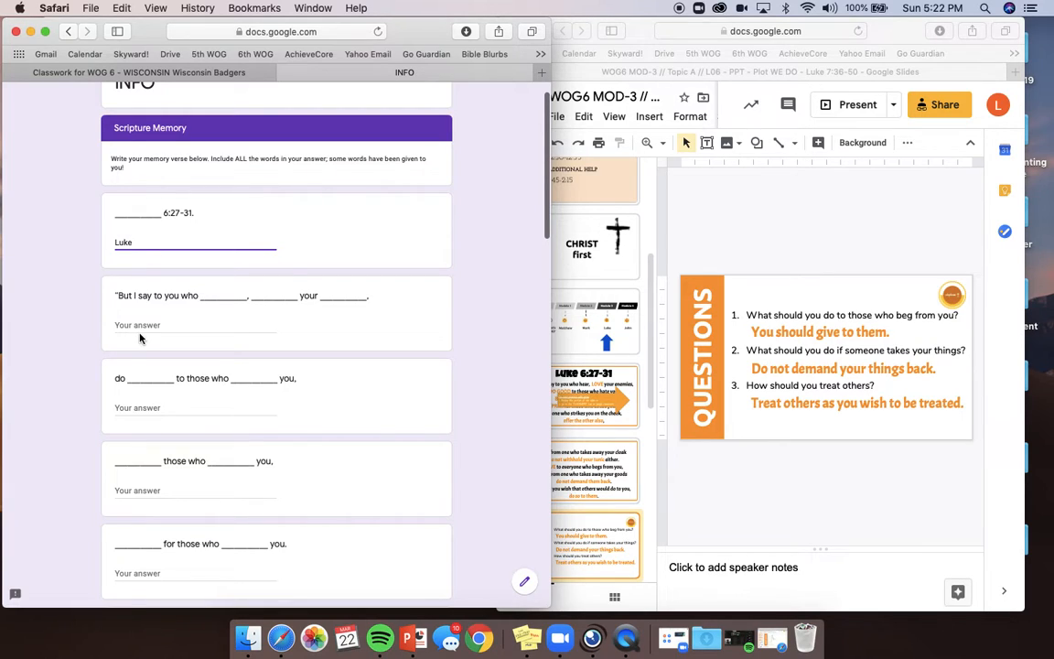
type("But I say to you who")
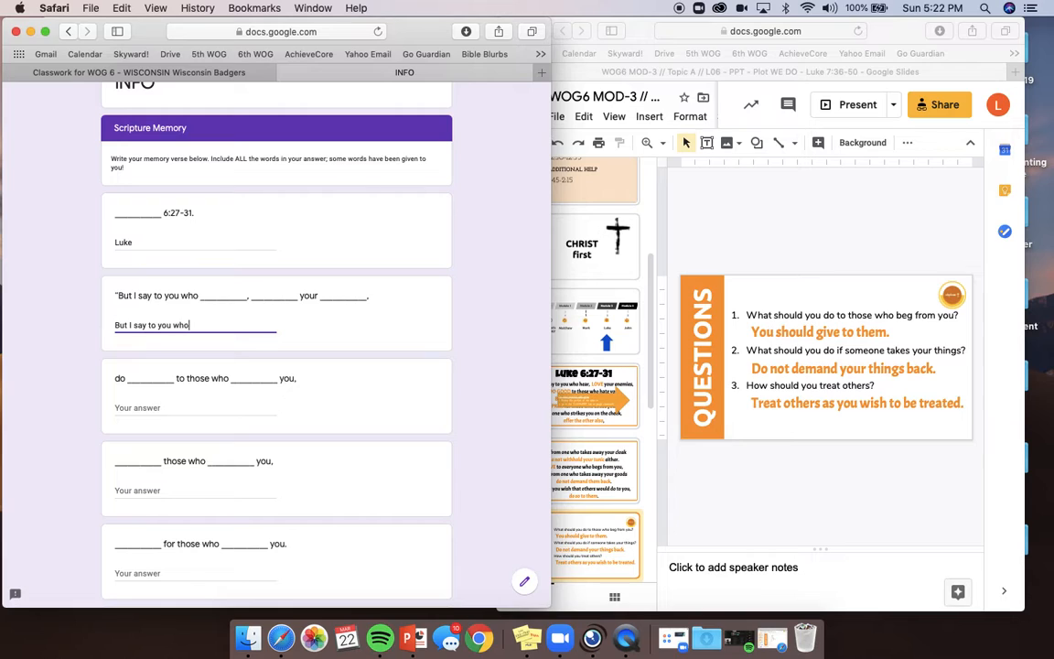
type("hear, love your enemies")
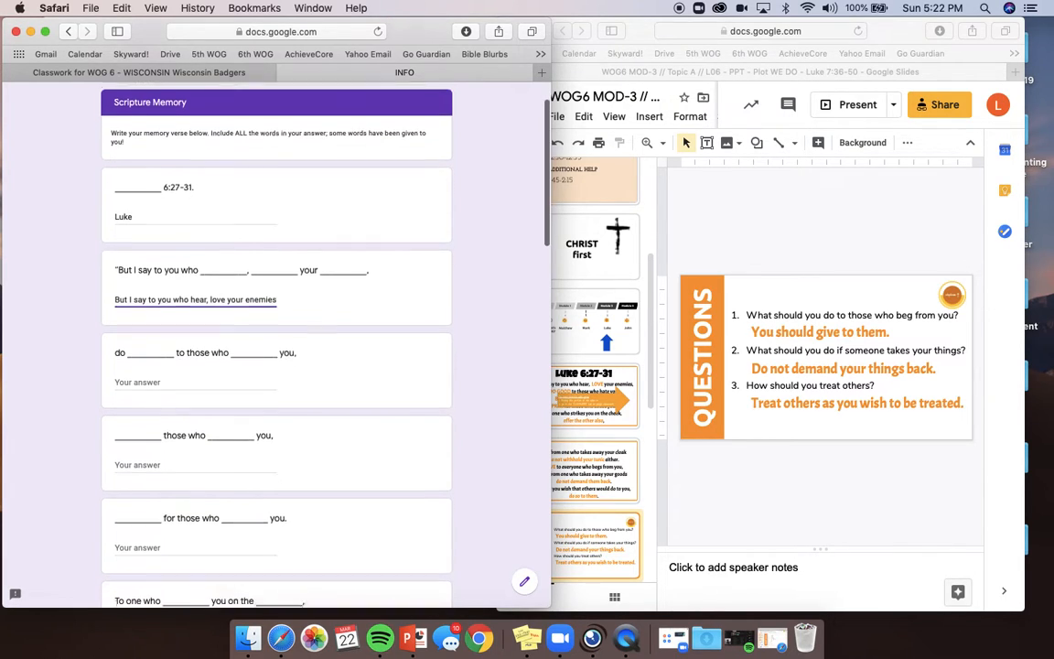
scroll("down", 3)
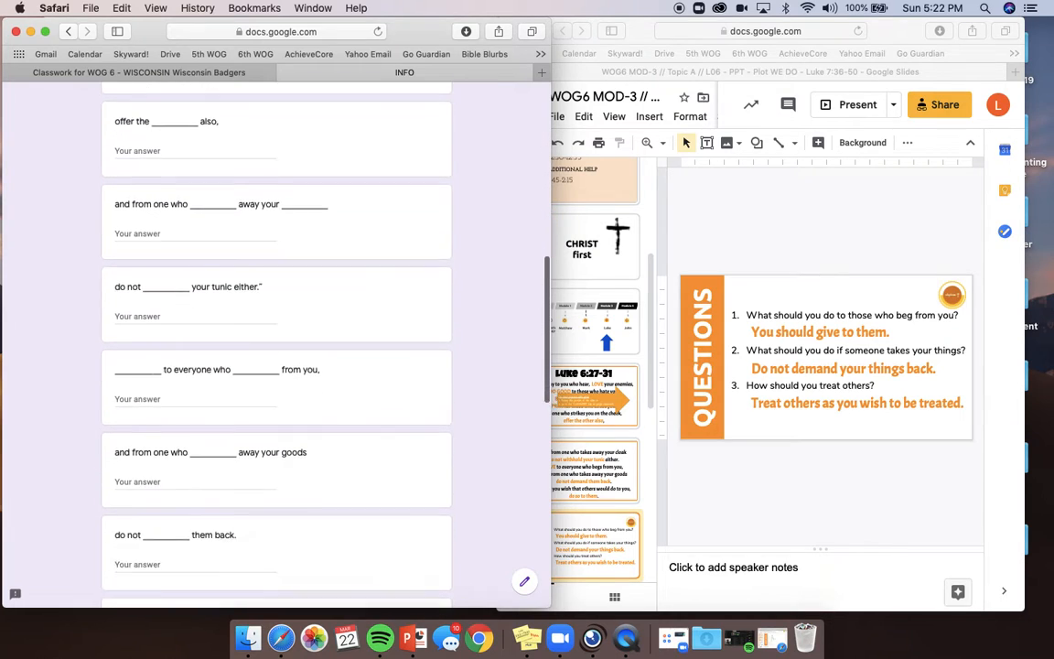
scroll("down", 3)
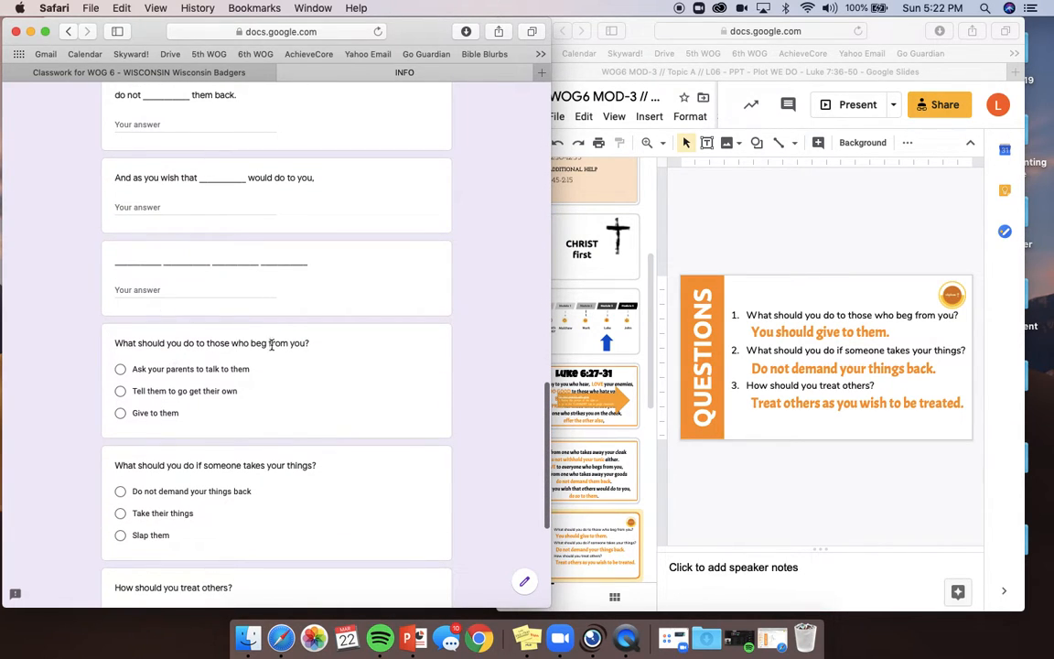
mouse_move(183, 377)
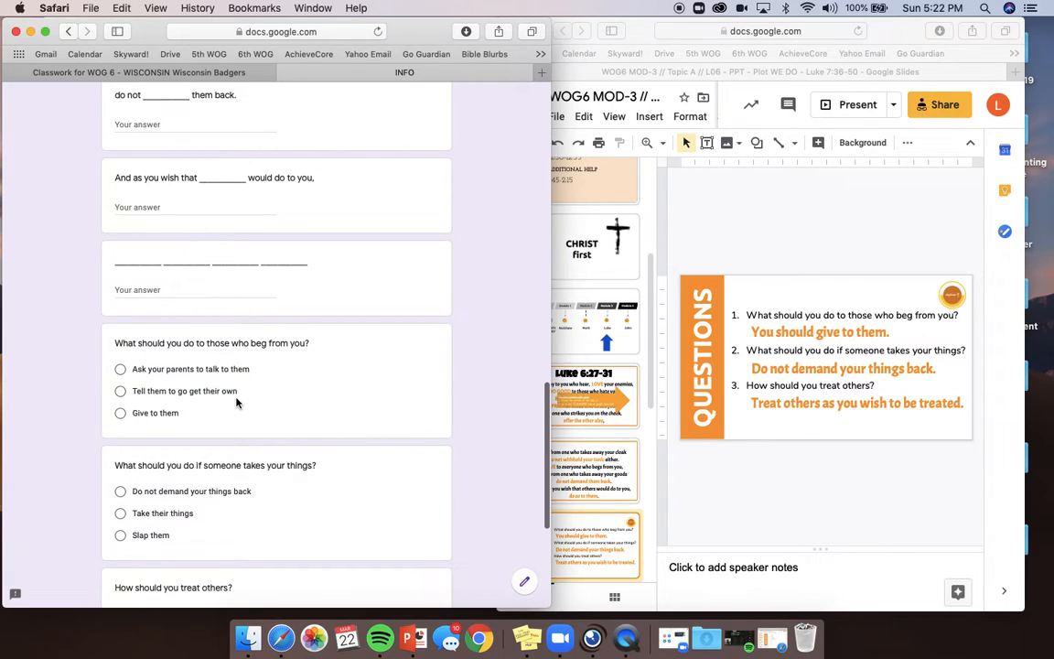
mouse_move(865, 114)
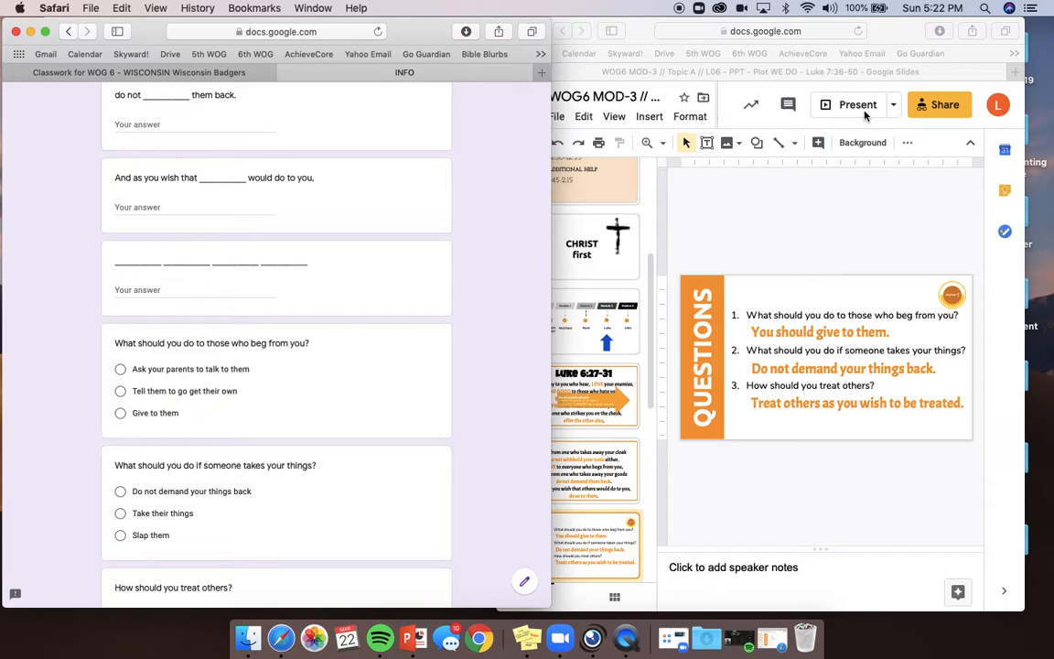
left_click(847, 104)
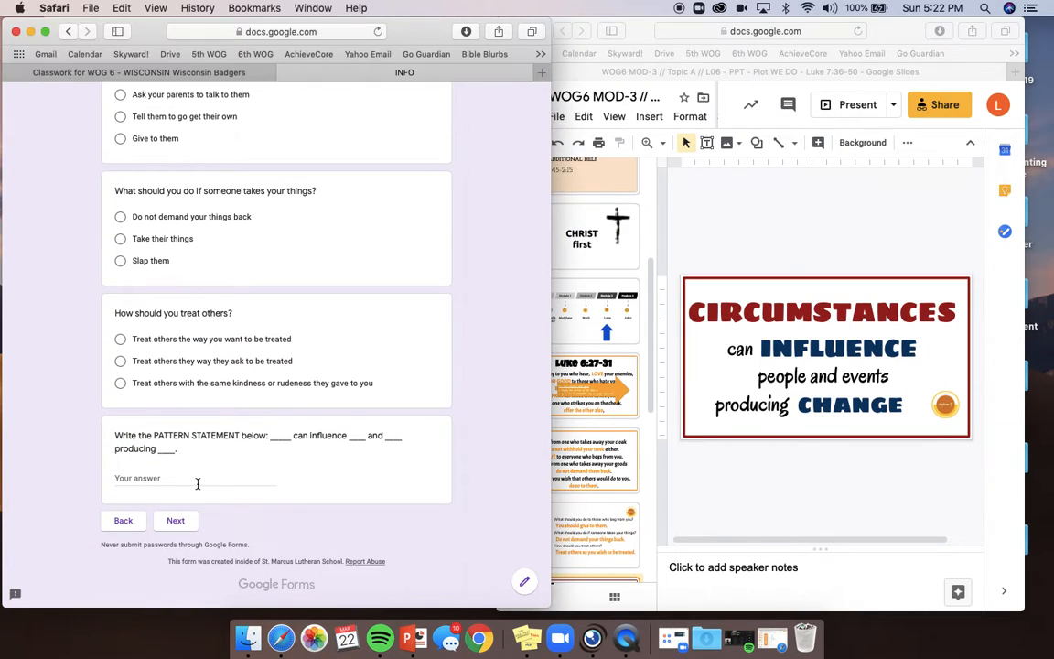
- Answer the pattern statement with the circumstances influencing people and events statement
type("c")
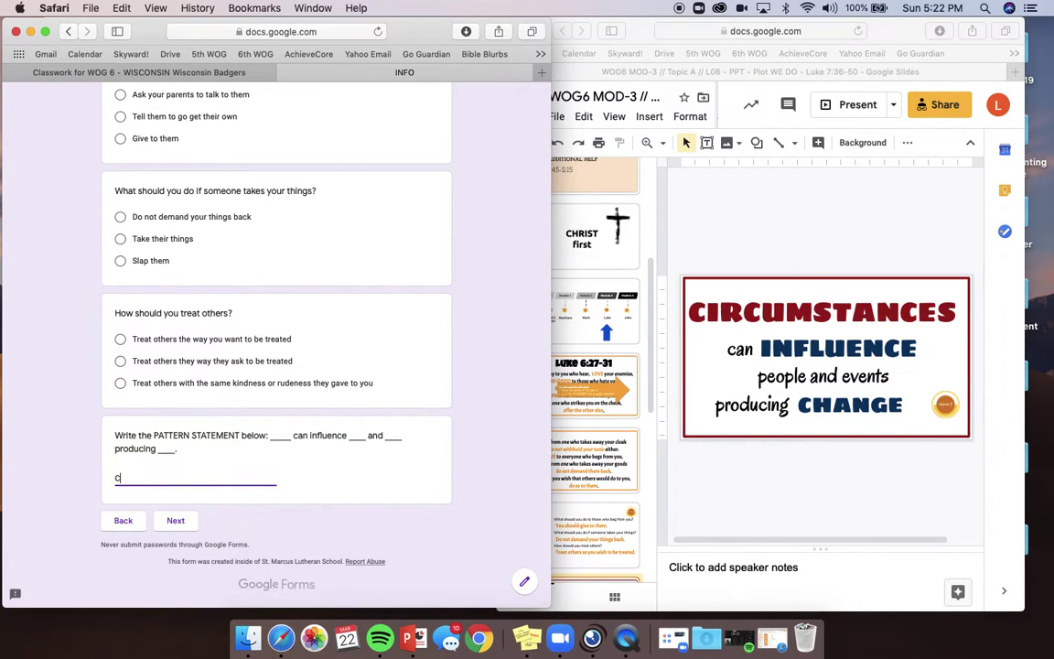
type("ircumstance")
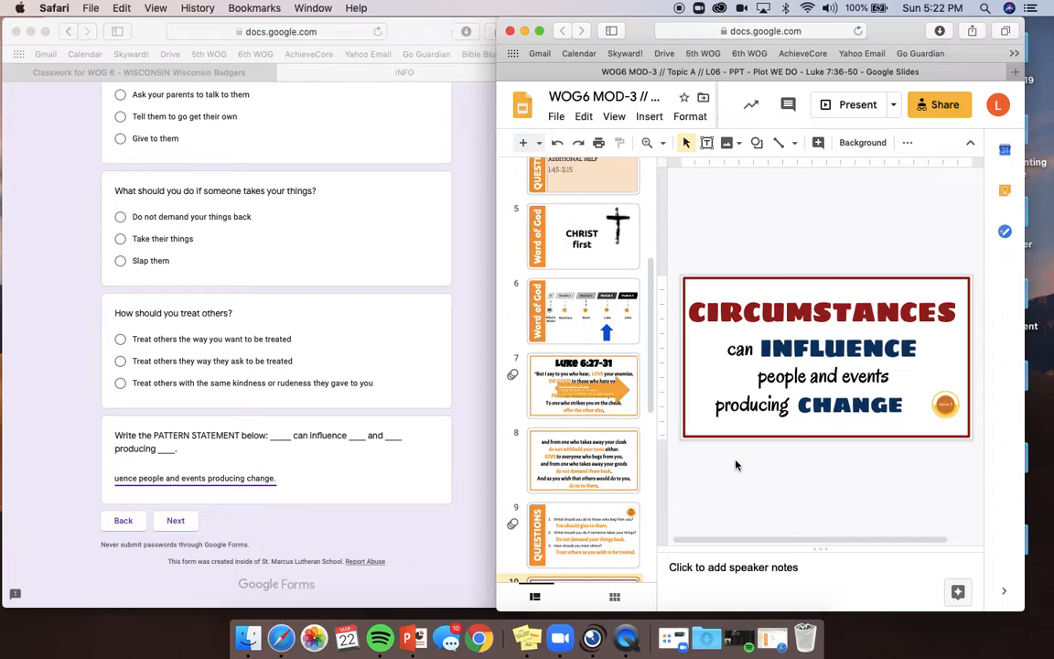
- Present the Circumstances slide full screen and advance to the Deep Dive slide
left_click(838, 104)
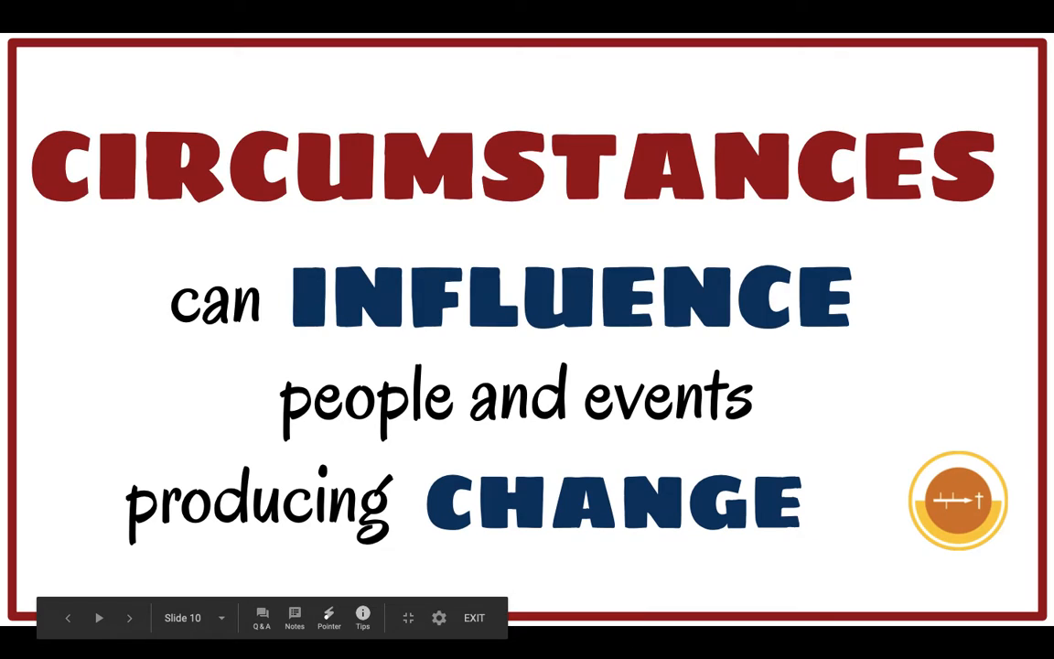
left_click(130, 618)
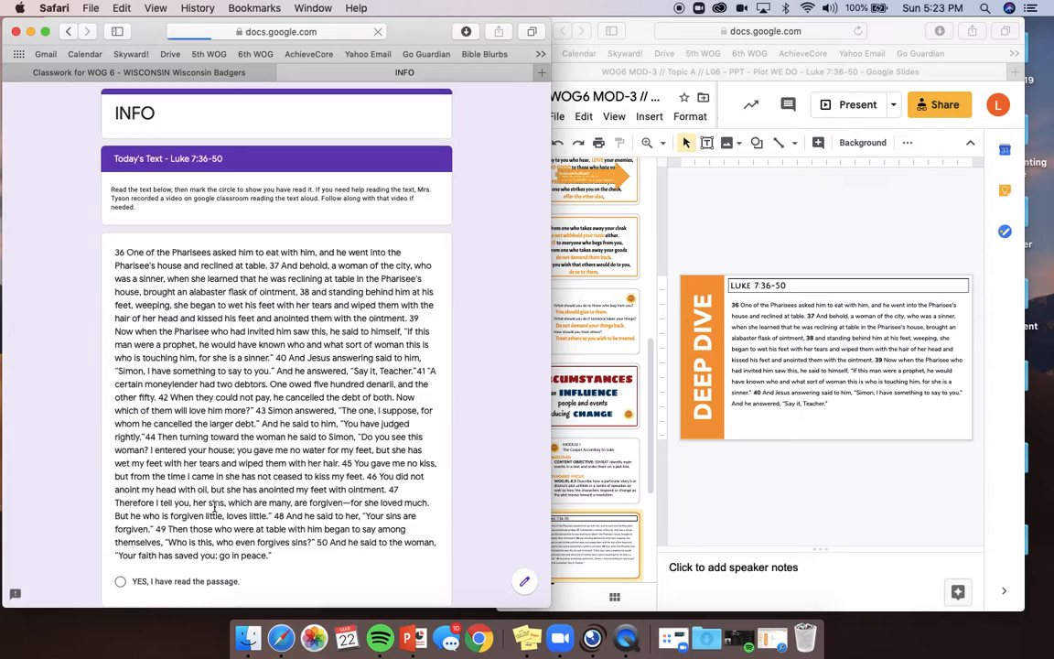
scroll("down", 3)
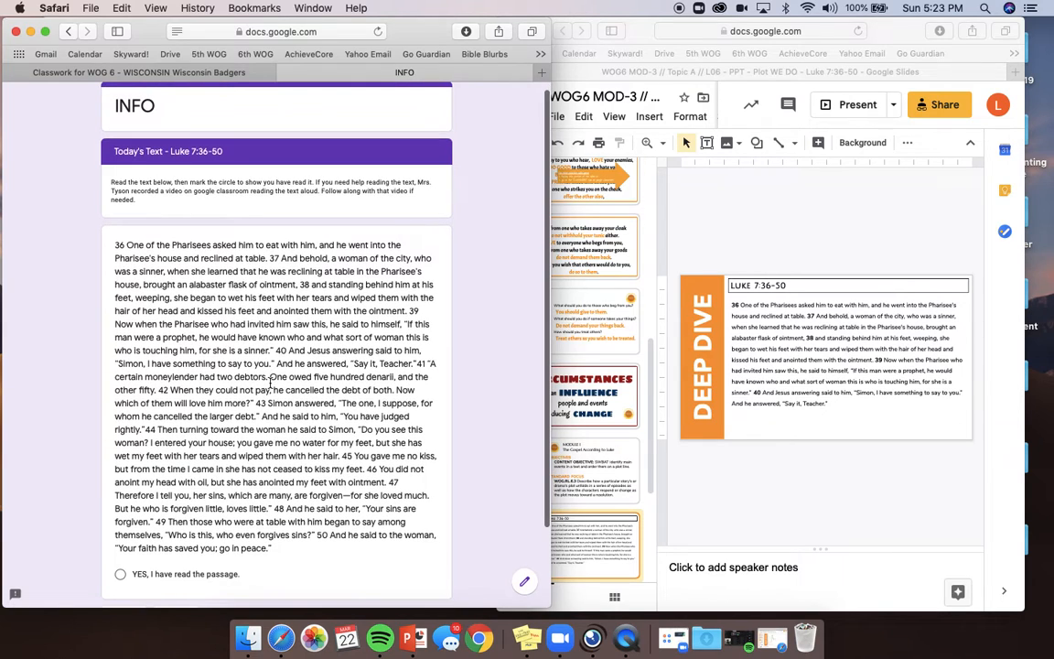
scroll("down", 3)
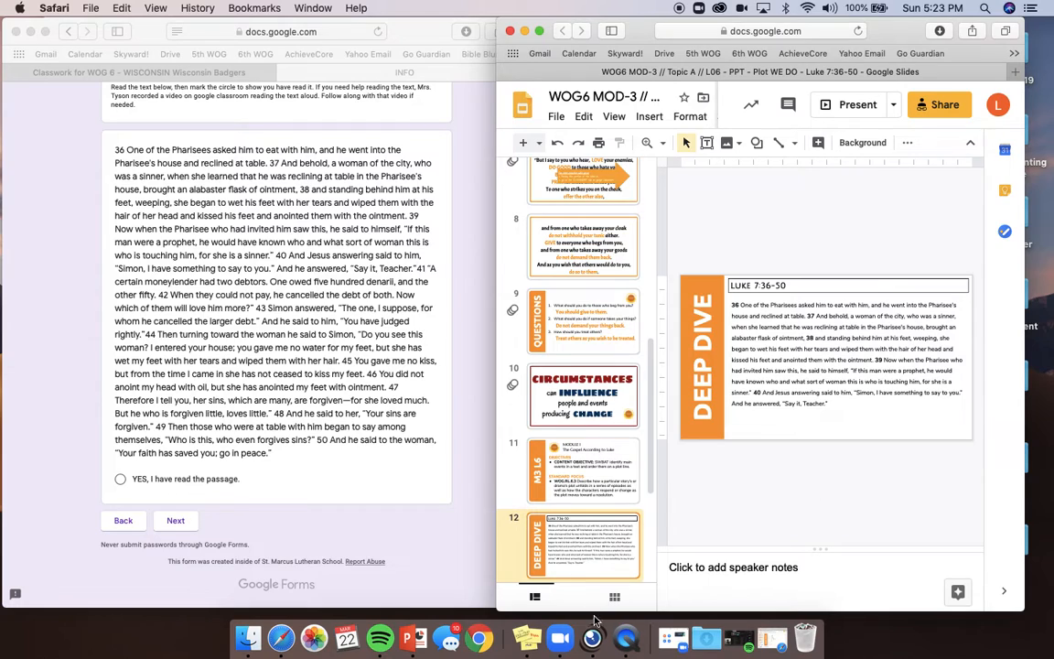
scroll("down", 3)
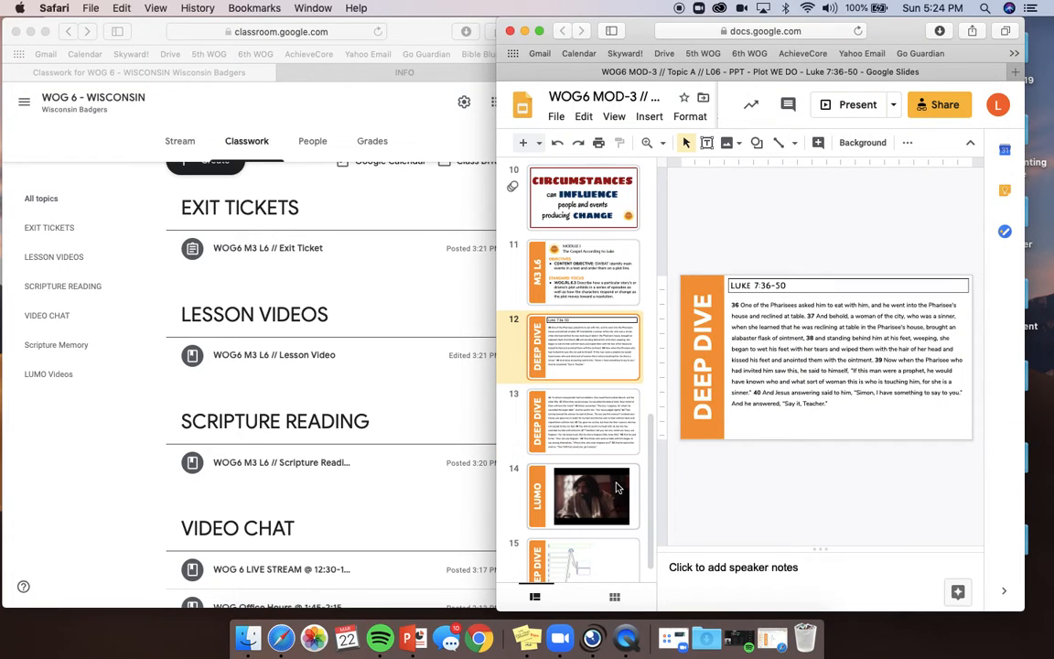
left_click(582, 498)
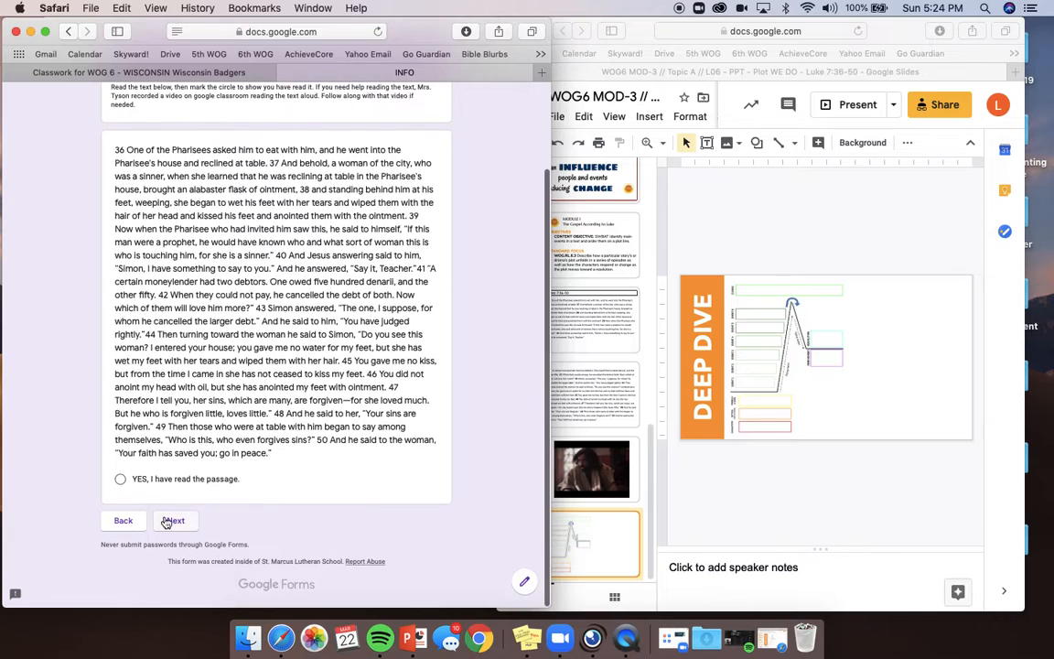
- Advance to the Plot Line – Luke 7:36-50 section and review its diagram and instructions
left_click(176, 520)
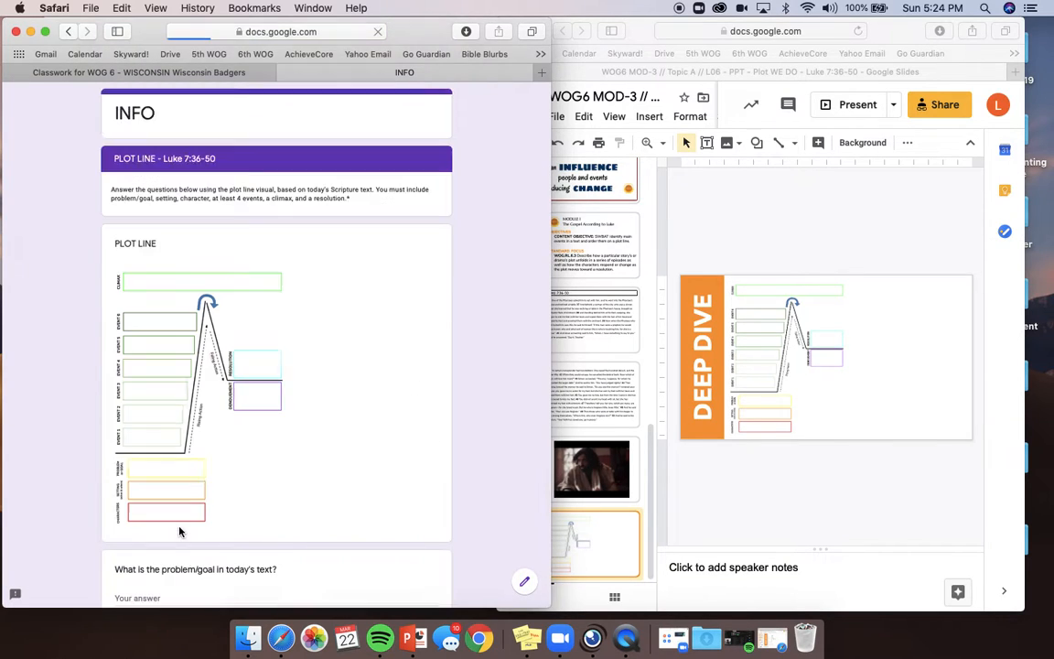
mouse_move(355, 226)
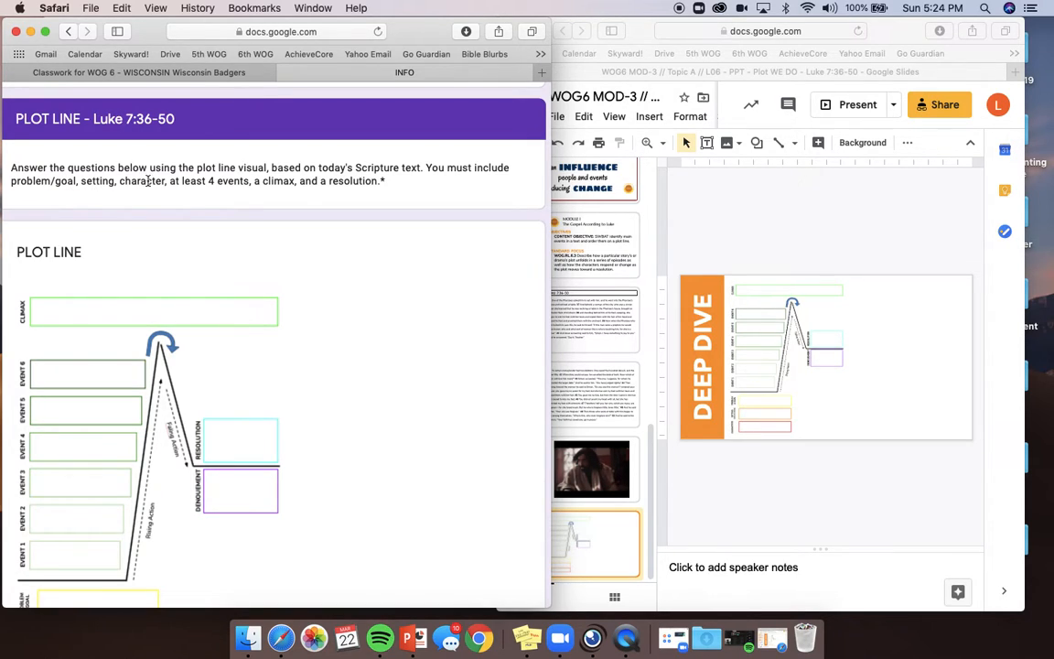
mouse_move(241, 183)
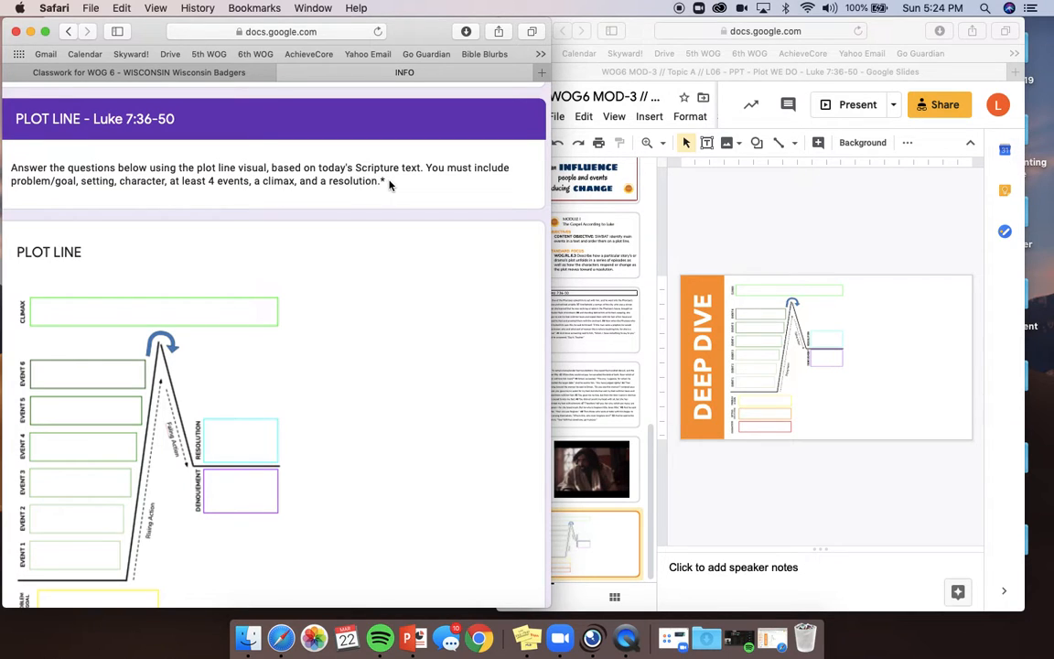
scroll("down", 3)
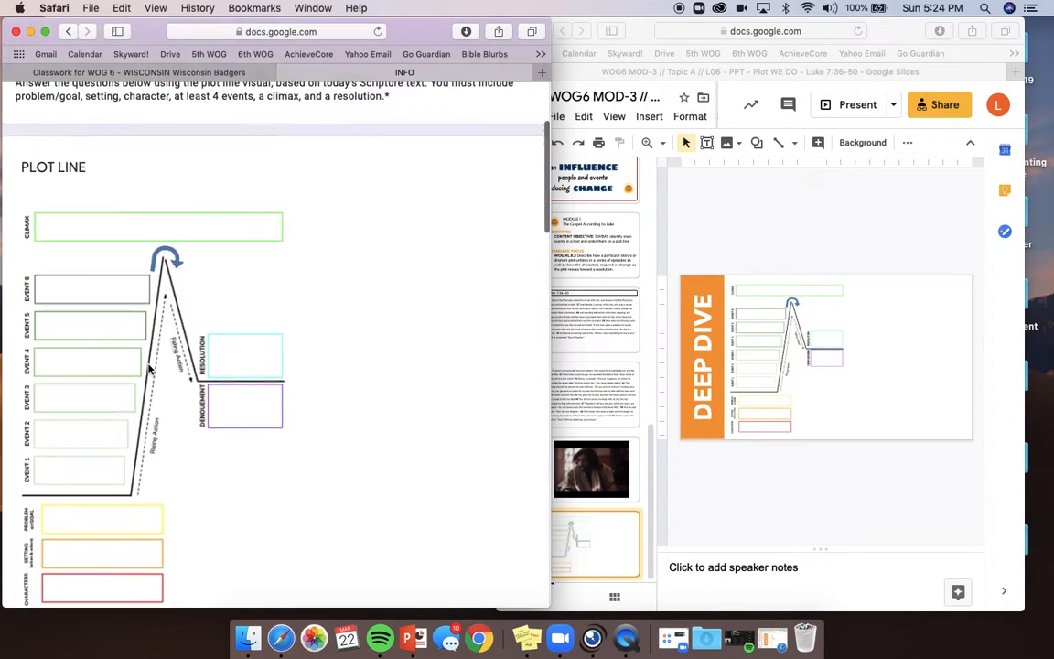
scroll("down", 3)
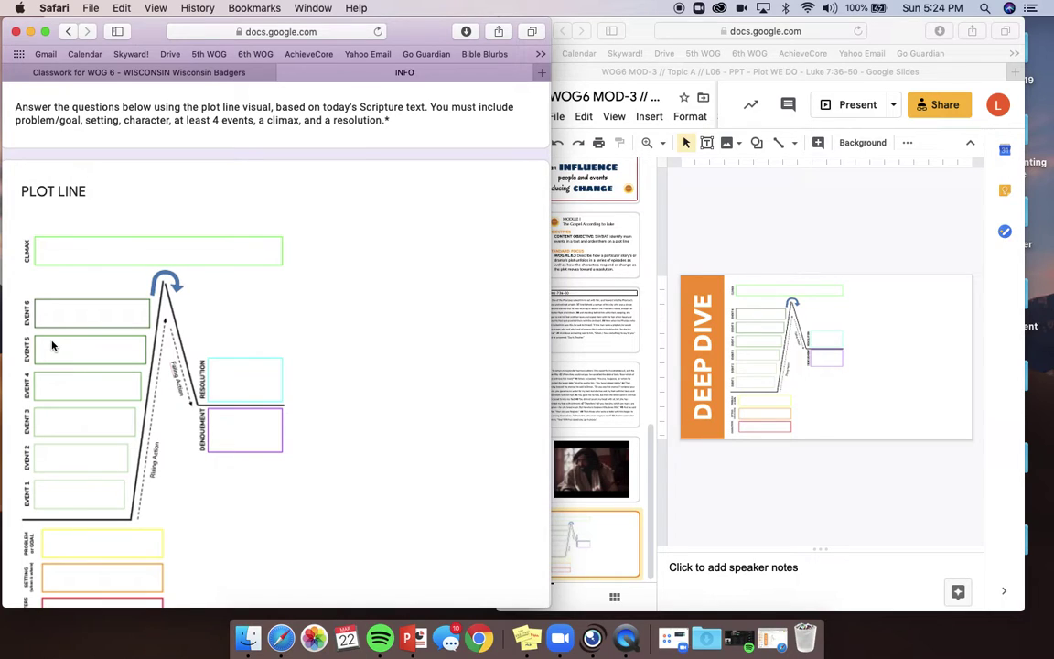
mouse_move(238, 490)
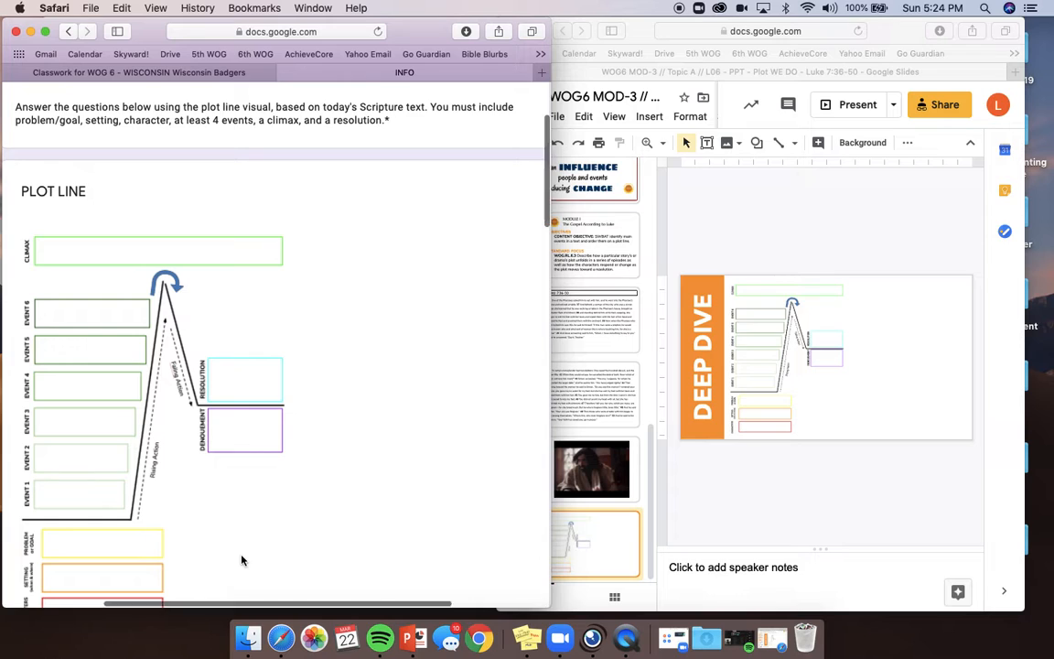
scroll("down", 3)
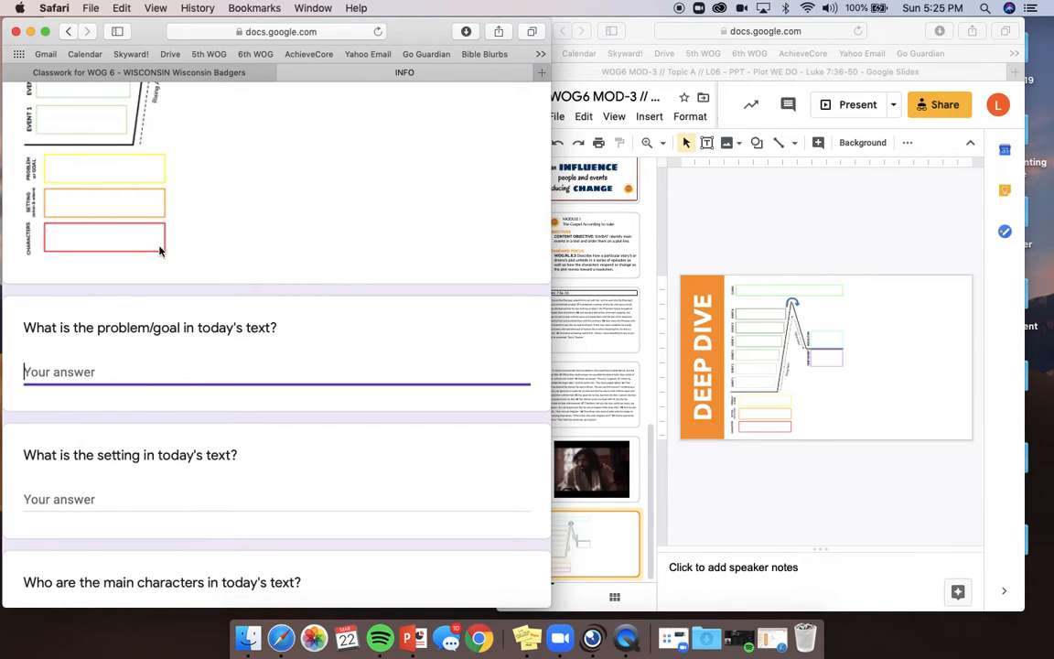
type("The pro")
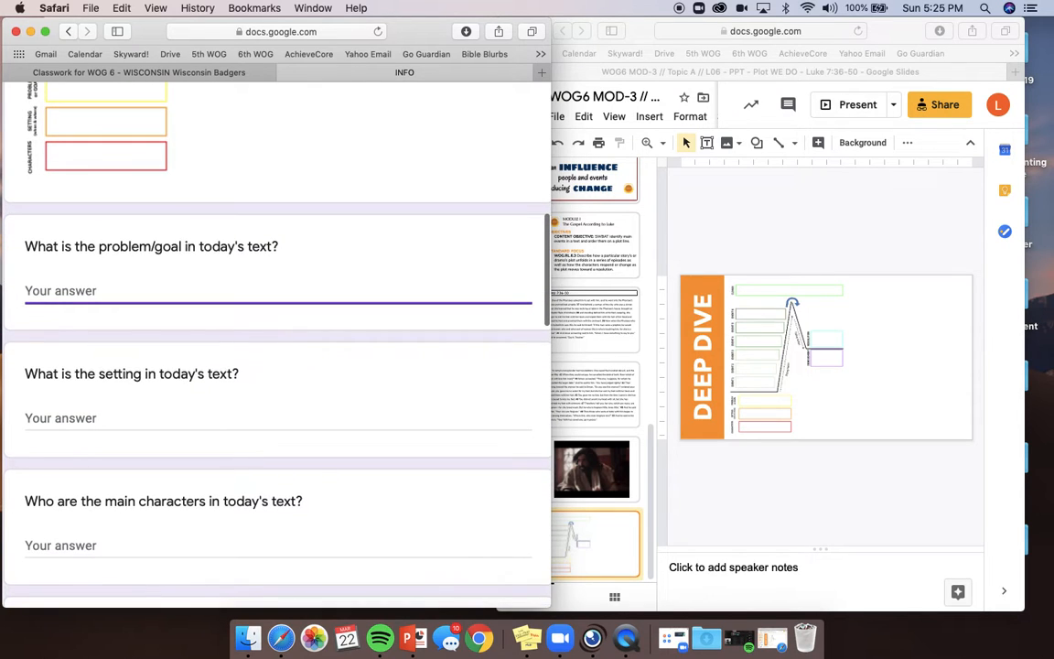
scroll("down", 3)
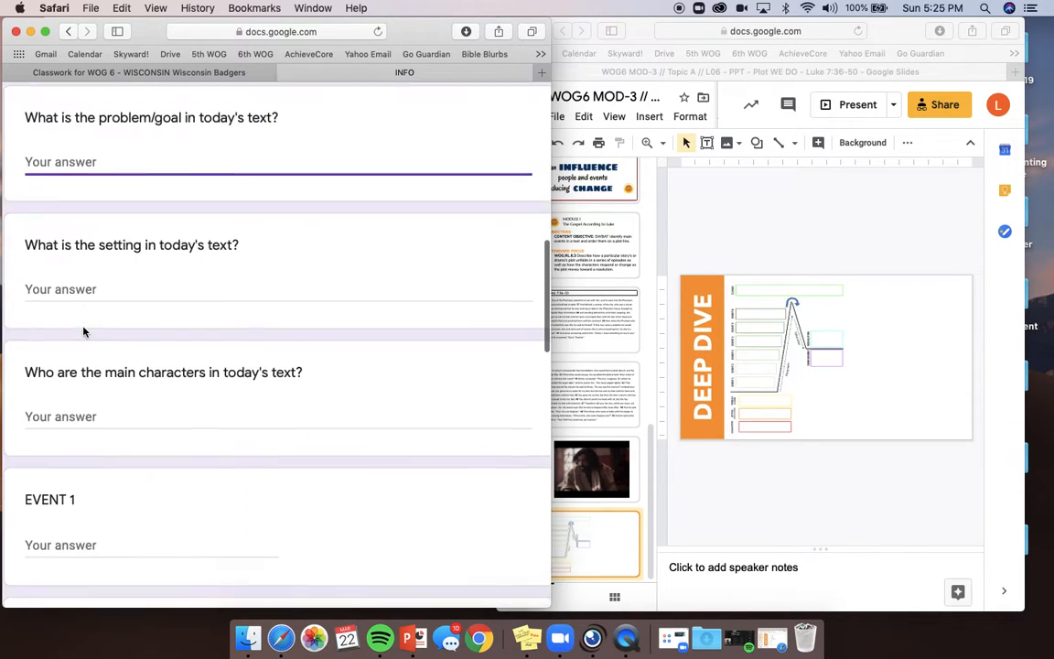
scroll("down", 3)
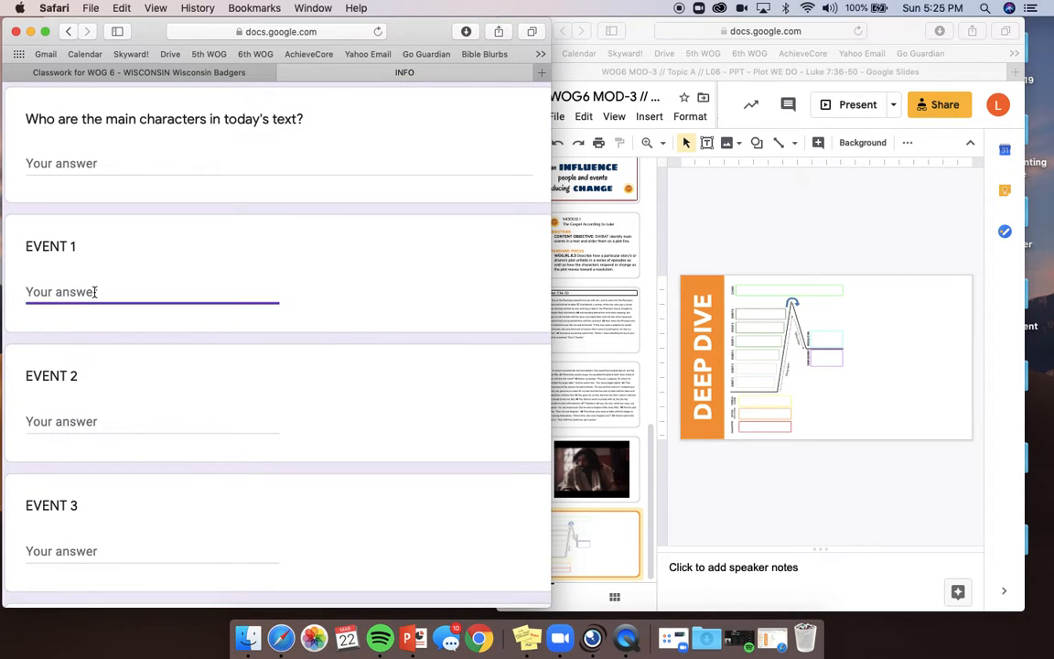
scroll("down", 3)
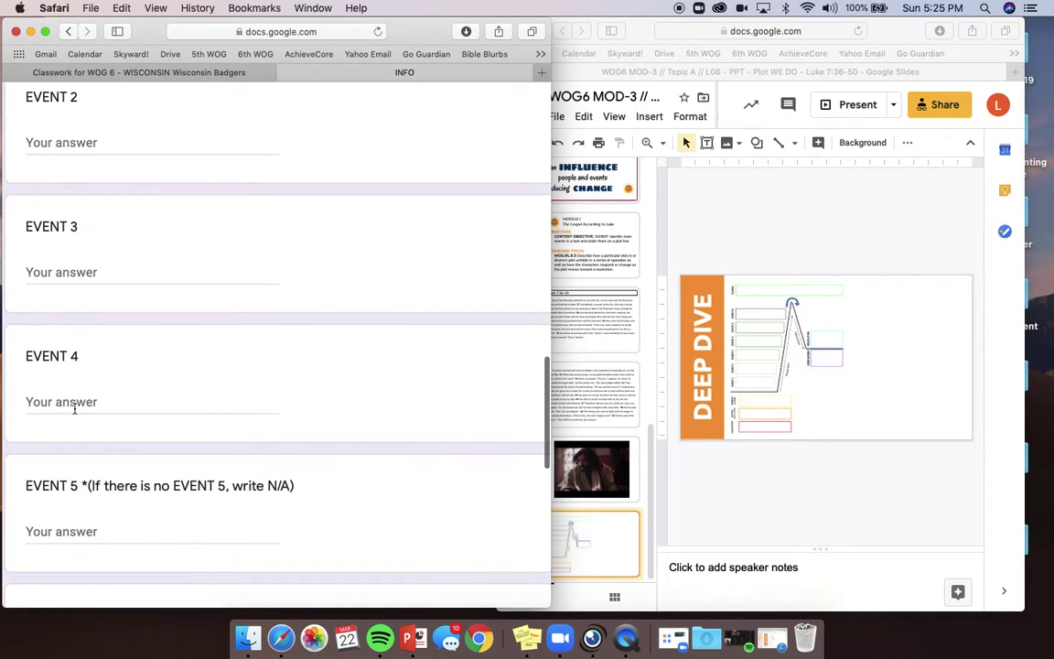
scroll("down", 3)
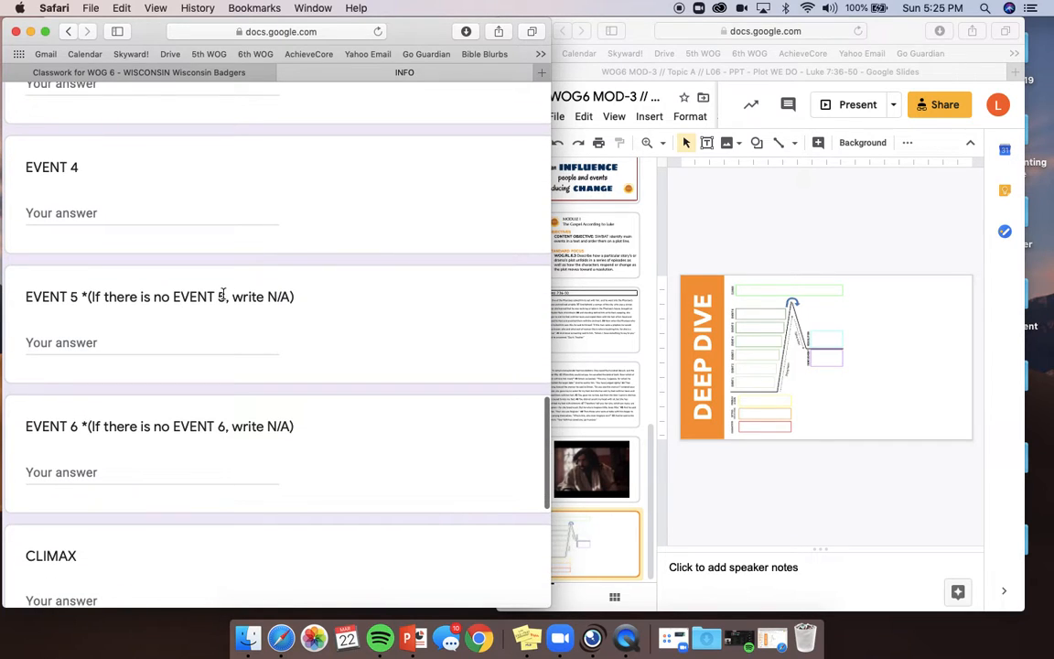
left_click(151, 342)
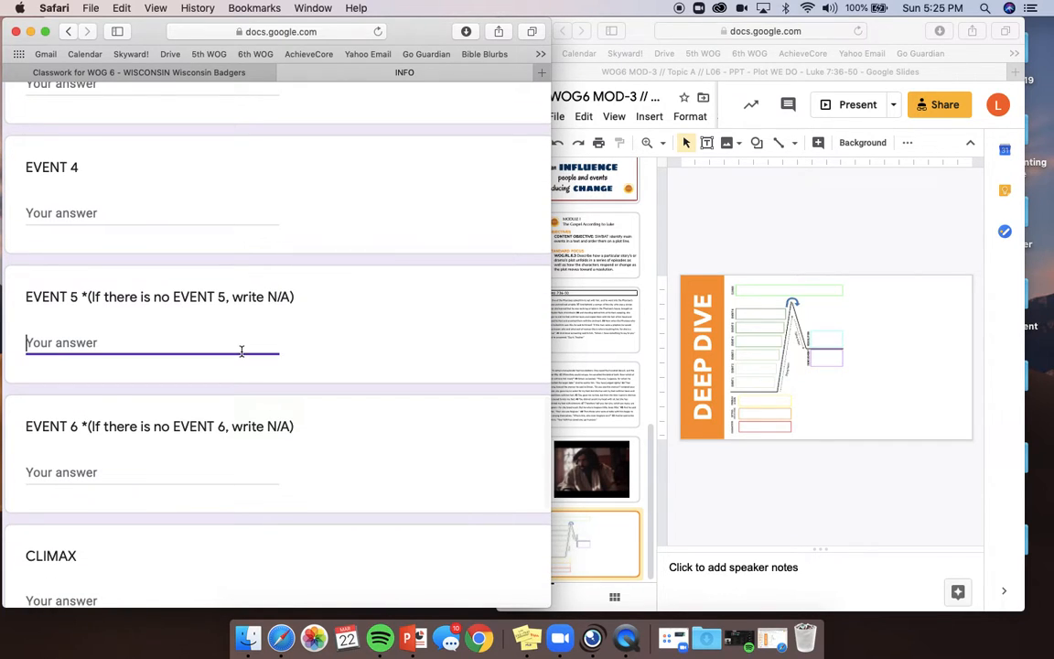
type("N/A")
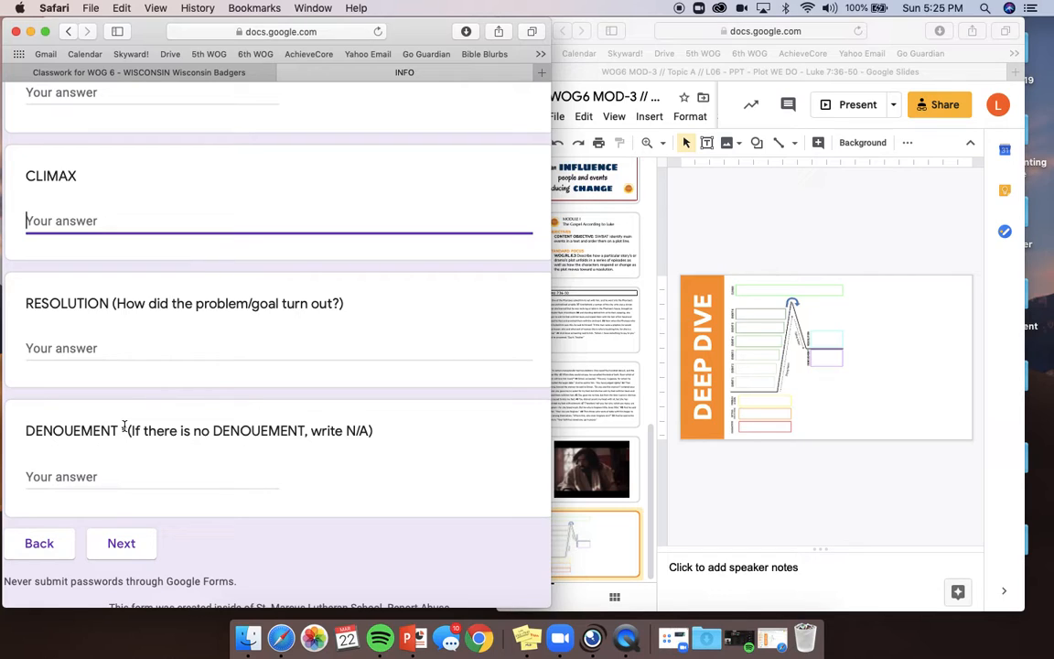
left_click(92, 347)
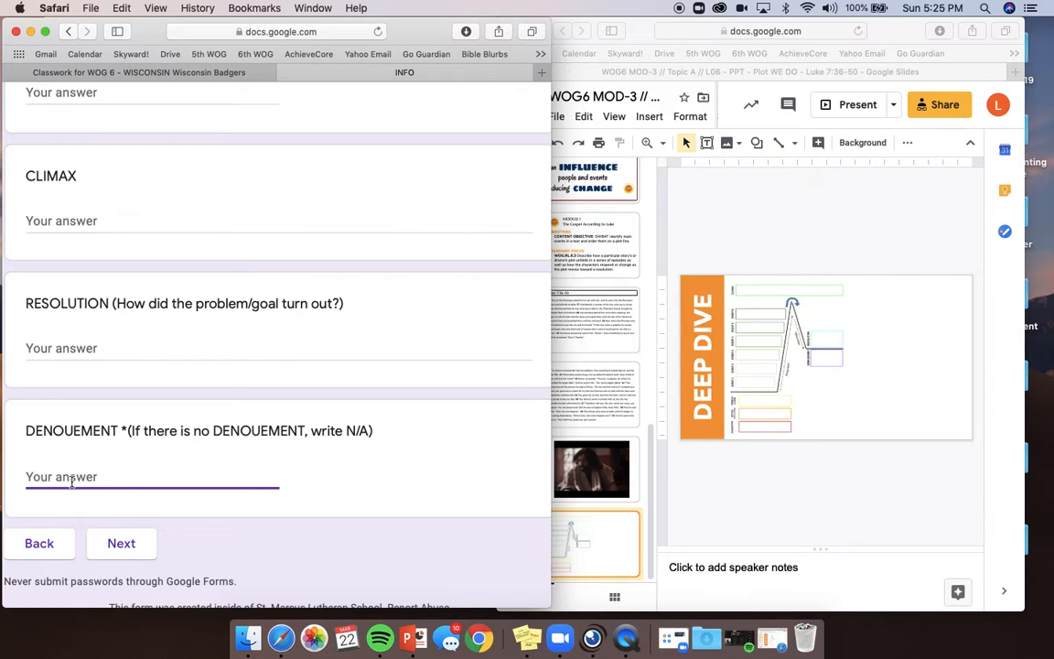
scroll("down", 3)
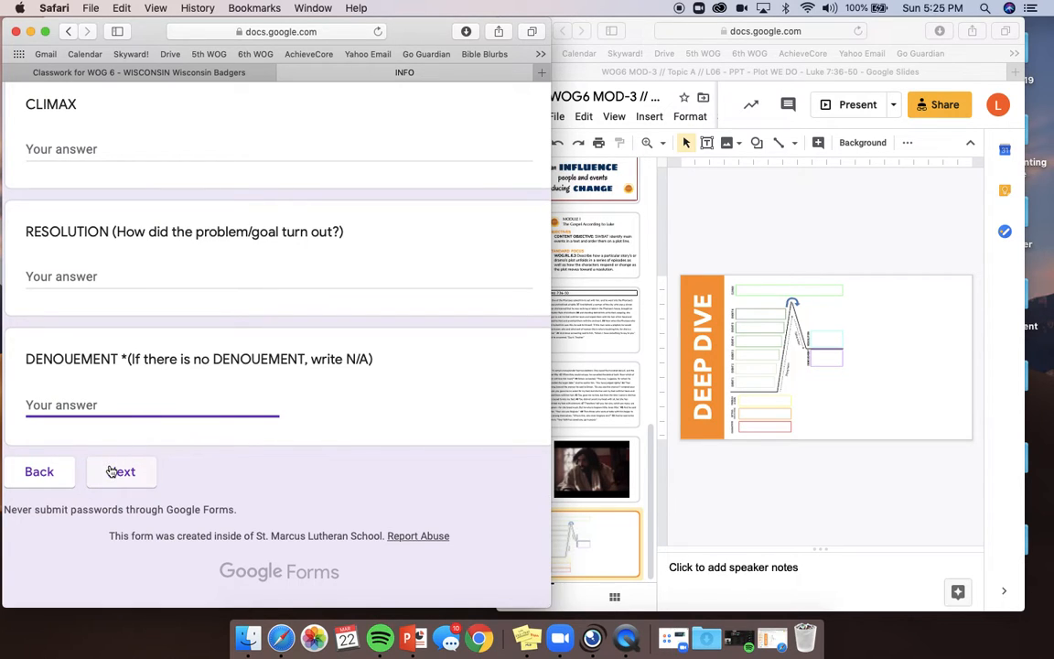
- Advance the exit ticket to the ungraded Check-in section with its three questions
left_click(121, 472)
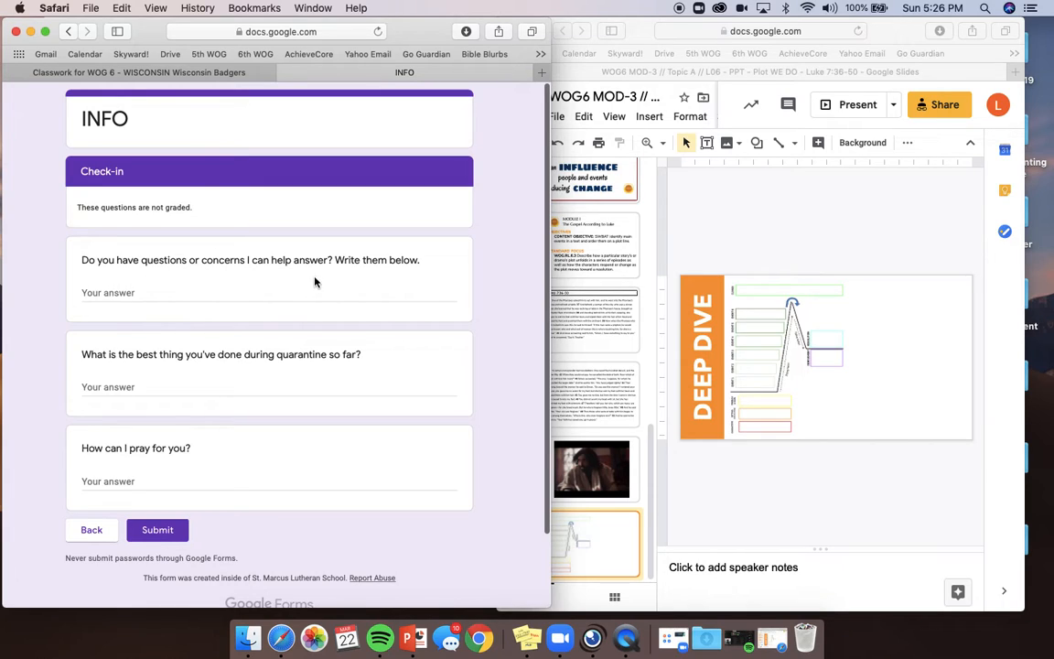
mouse_move(109, 366)
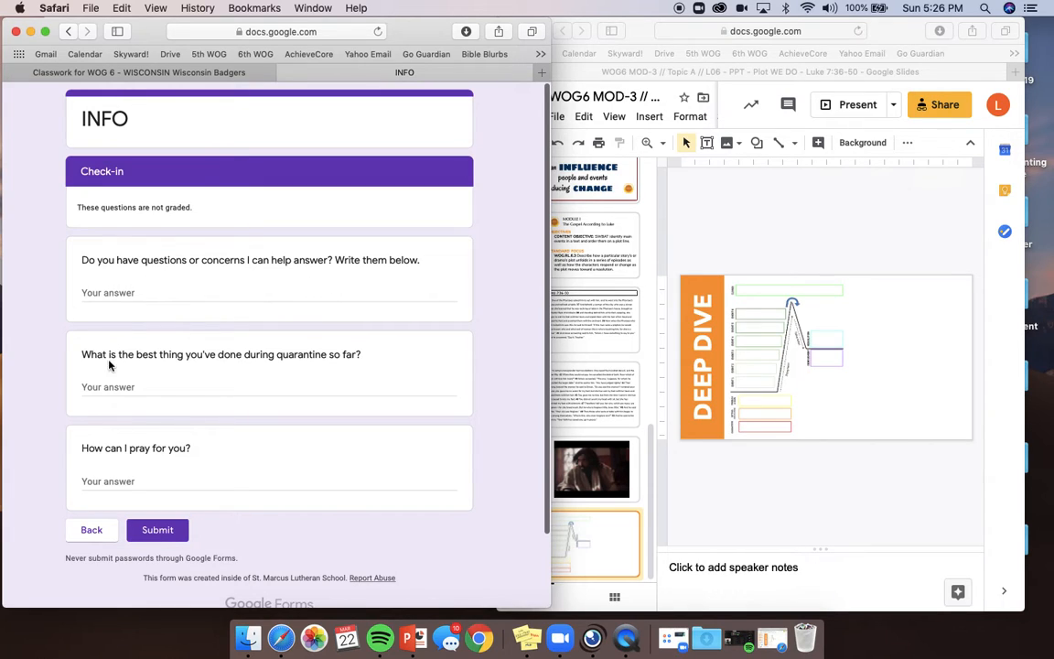
mouse_move(179, 403)
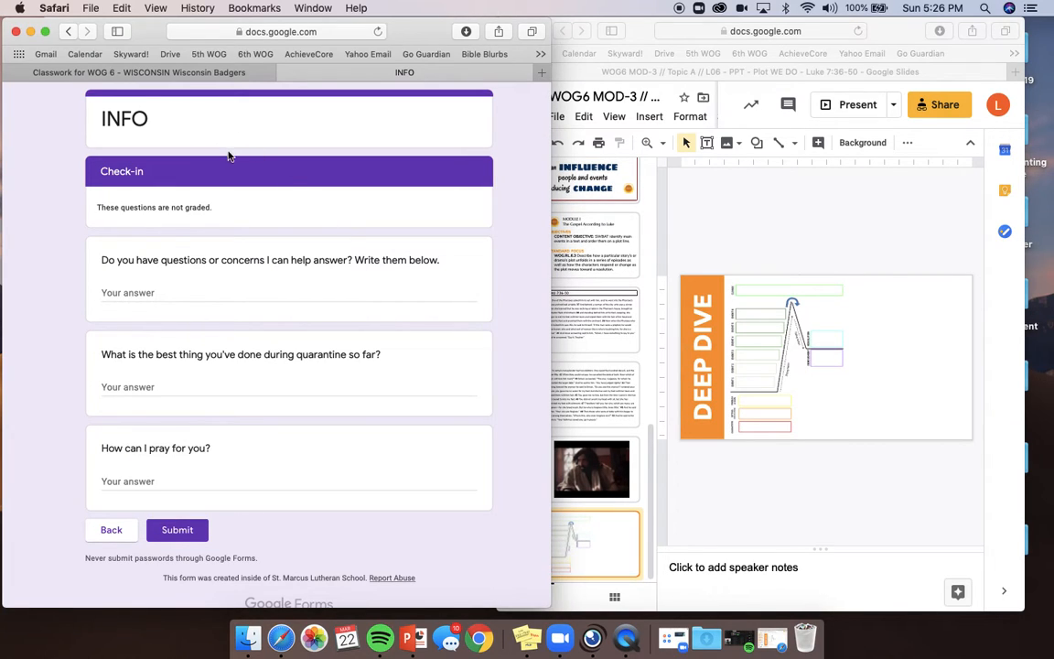
mouse_move(137, 545)
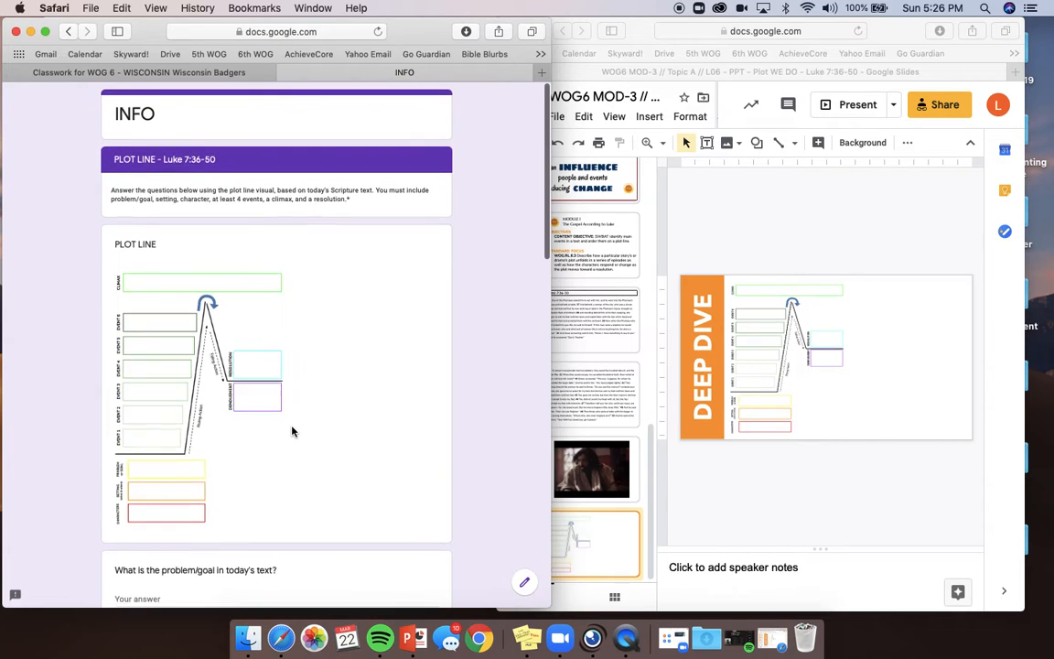
- Scroll the Plot Line section down to the unanswered event questions
scroll("down", 3)
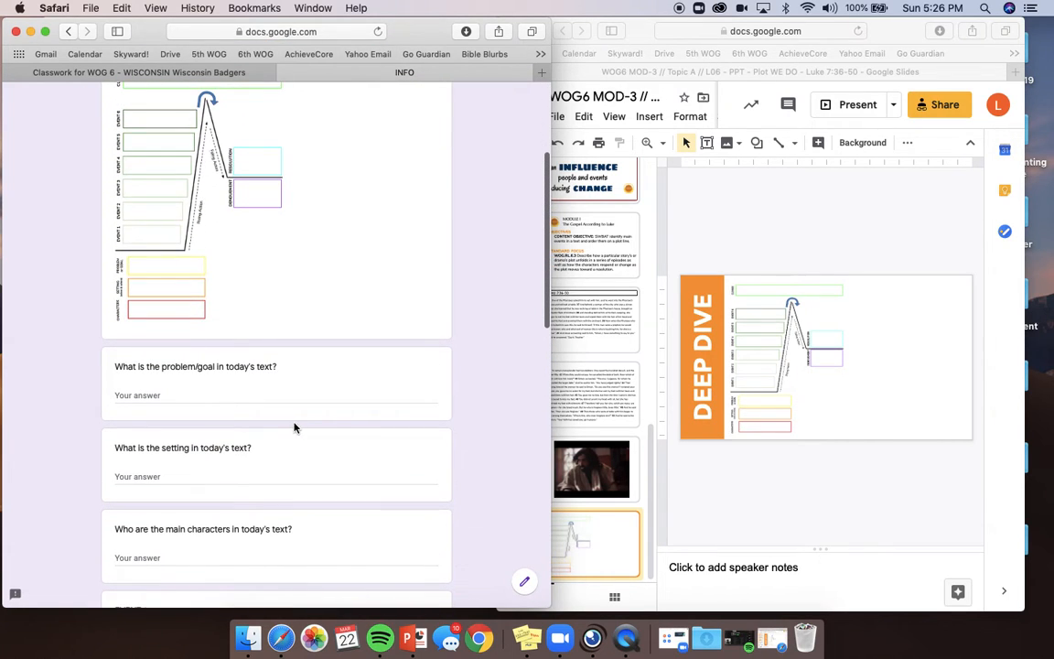
scroll("down", 3)
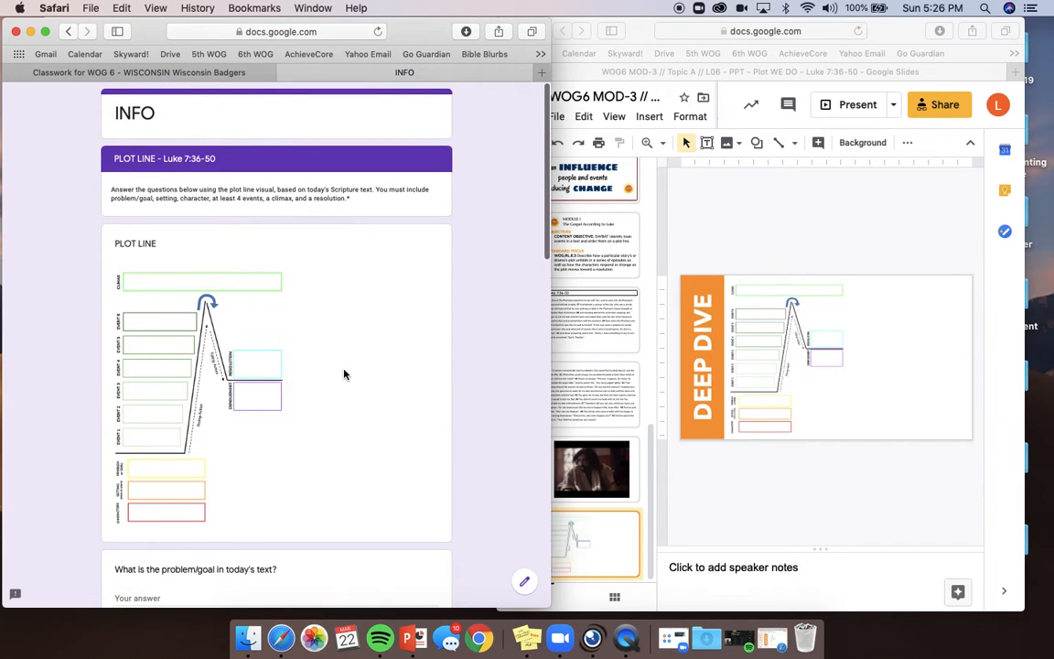
scroll("down", 3)
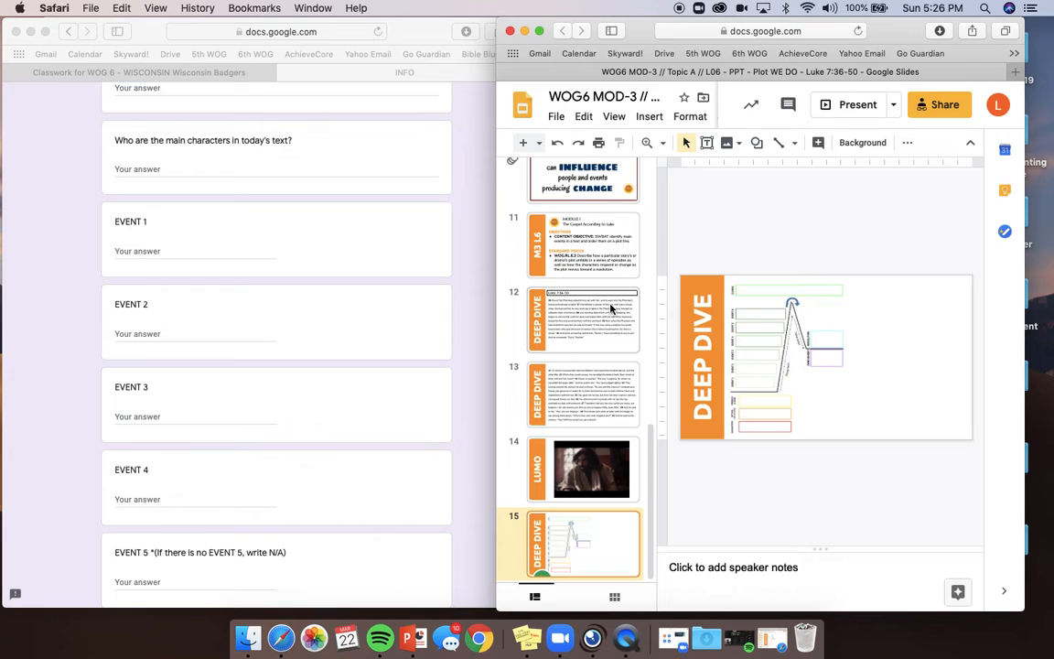
- Show the Deep Dive slide with the Luke 7:36-50 passage, then return to Classroom
left_click(582, 319)
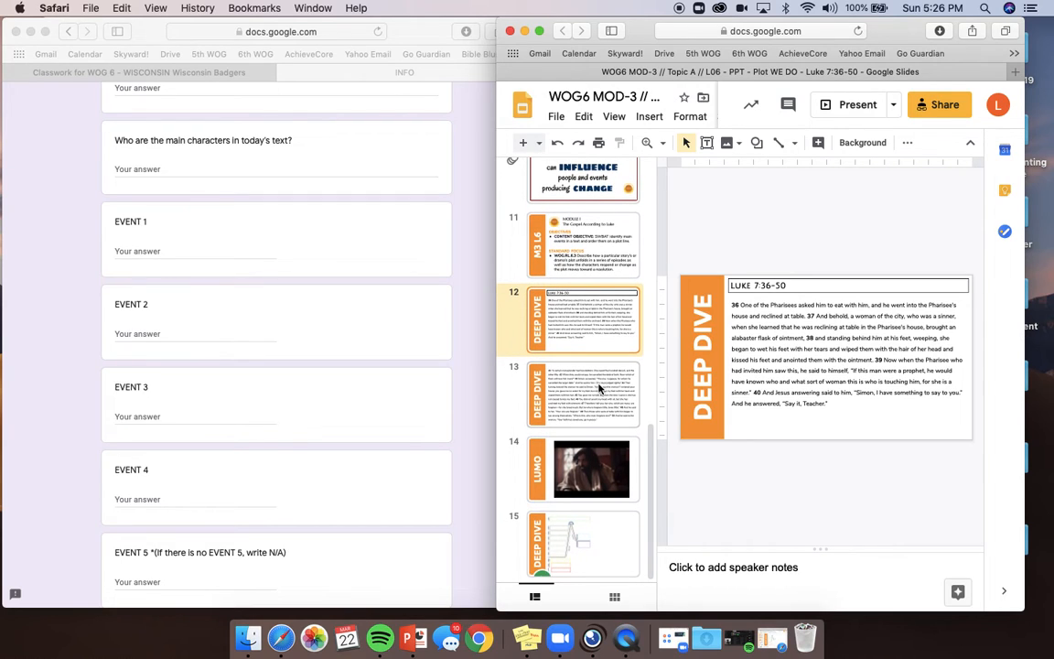
left_click(582, 395)
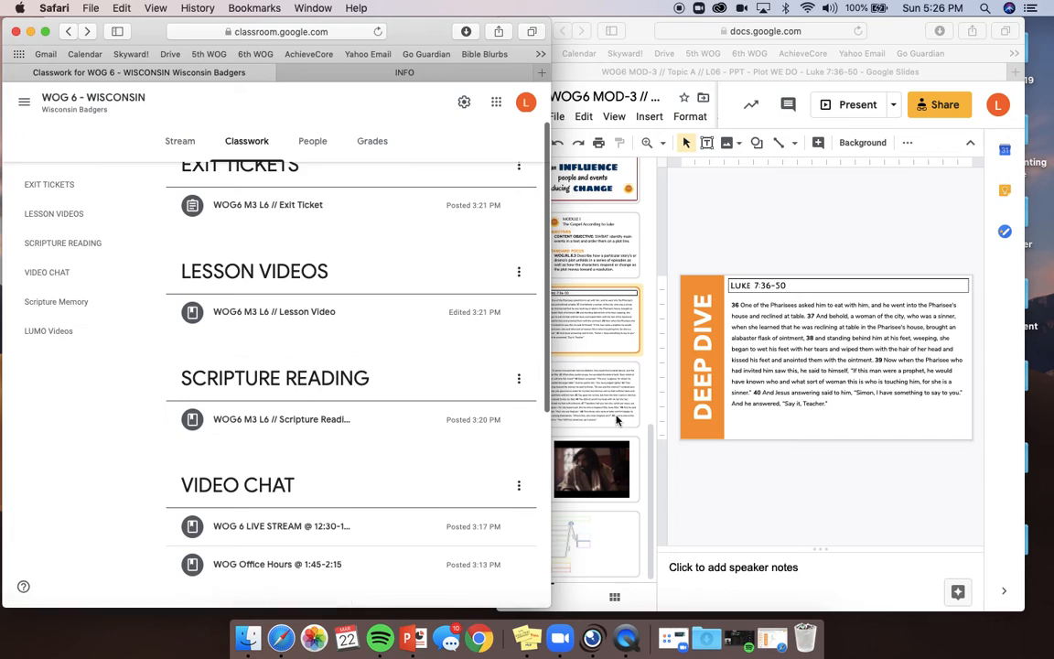
mouse_move(560, 637)
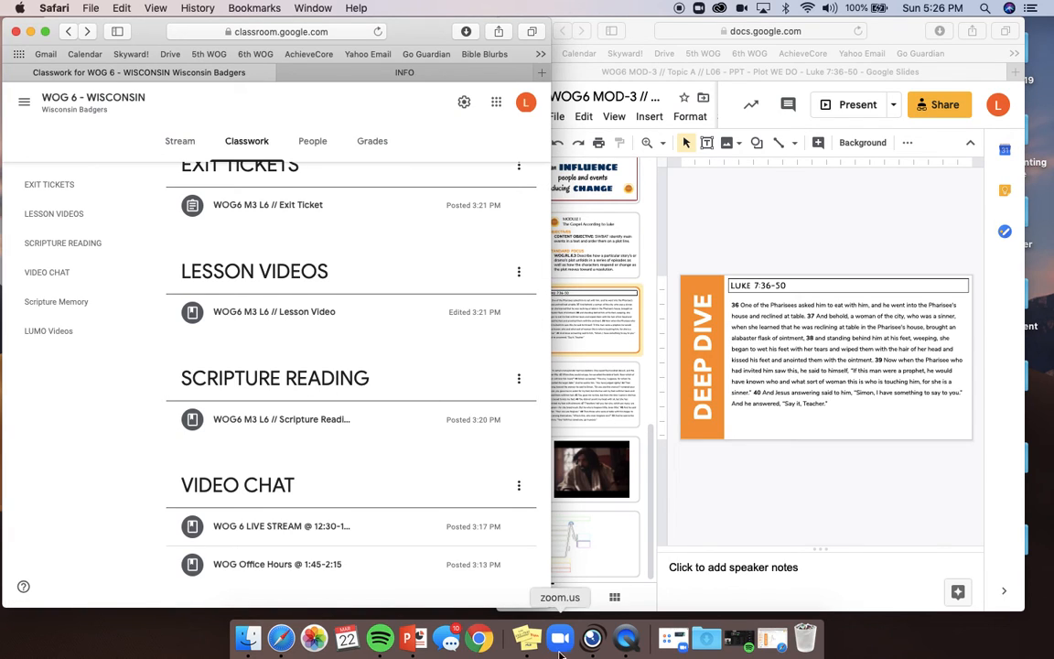